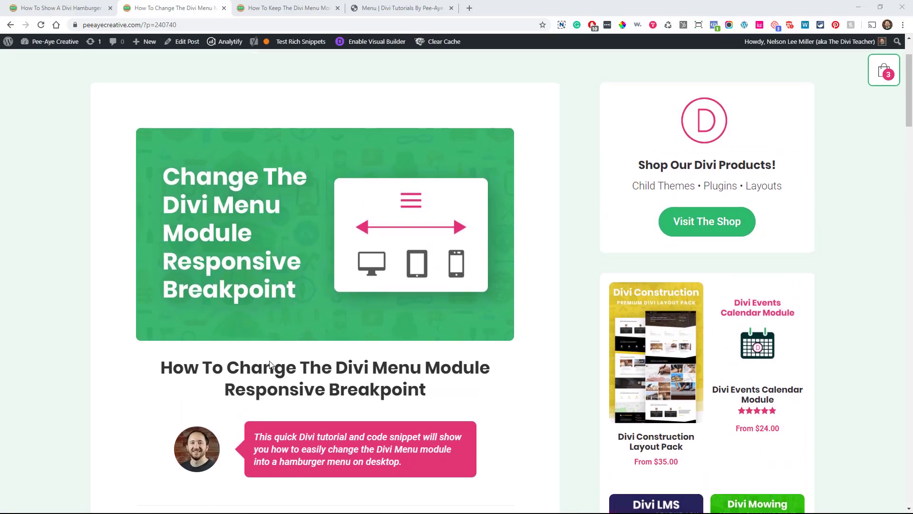
Step: Read down the breakpoint tutorial post toward its CSS snippet section
scroll("down", 3)
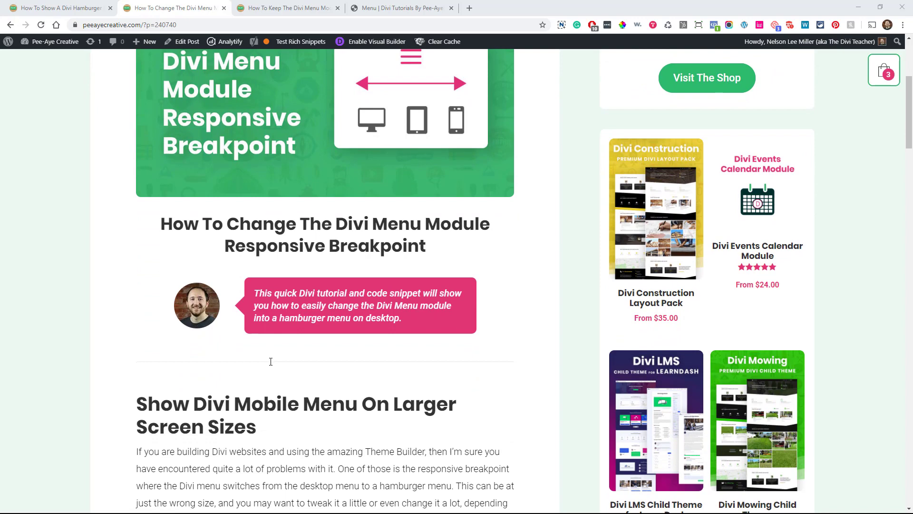
scroll("down", 3)
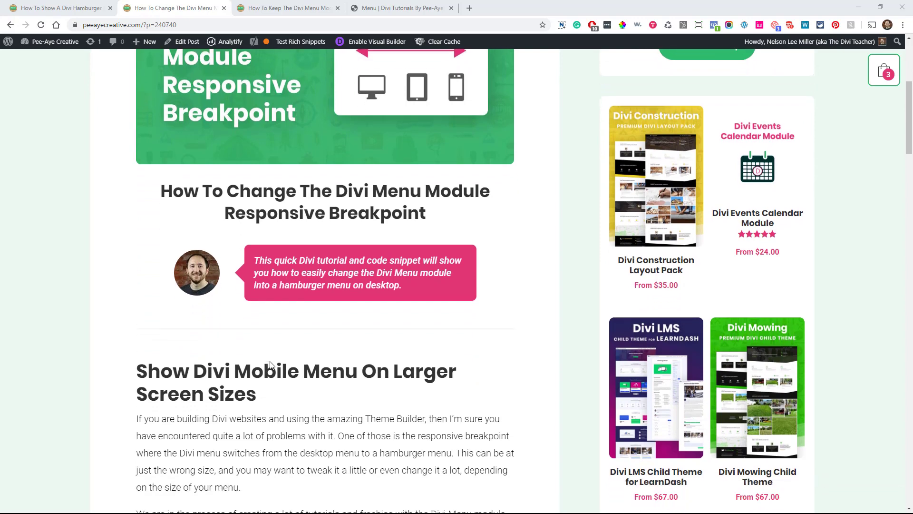
scroll("down", 3)
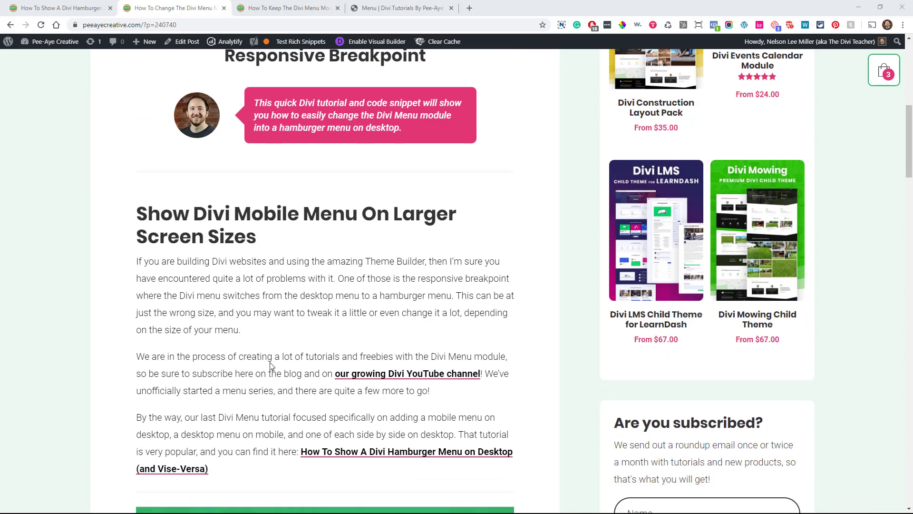
scroll("up", 3)
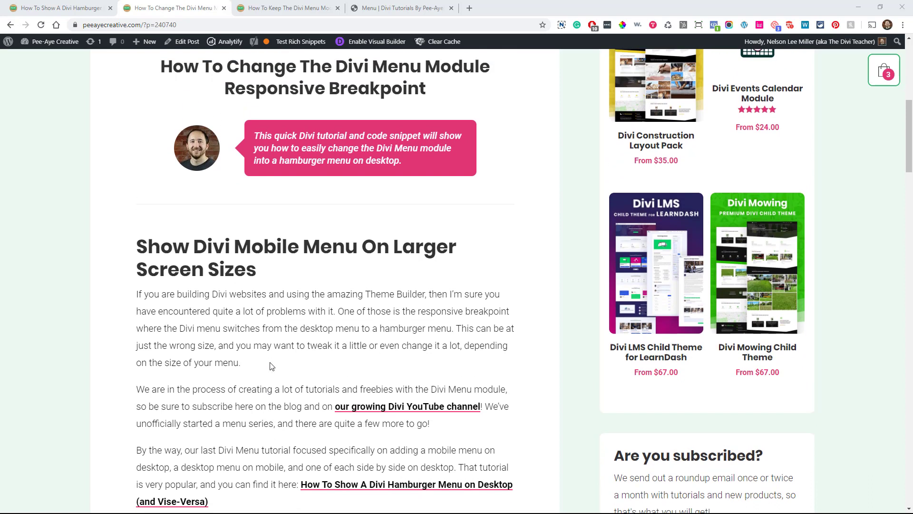
scroll("up", 3)
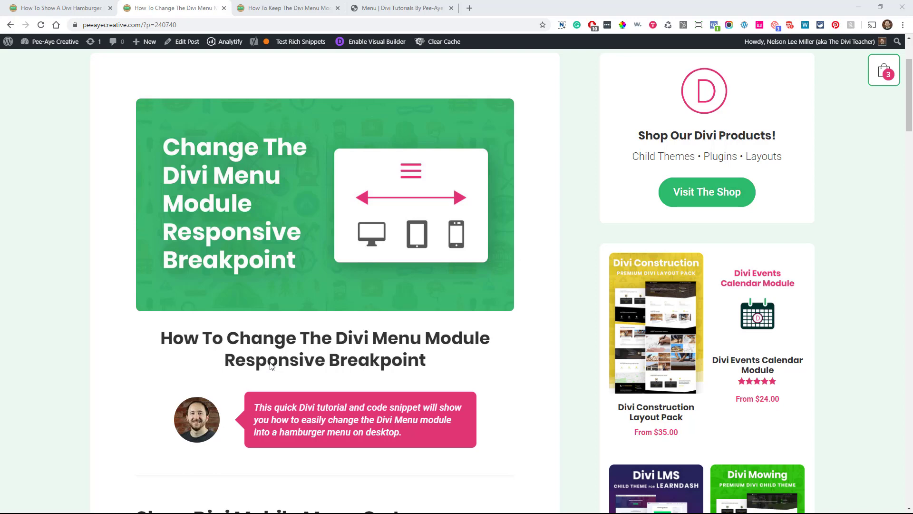
scroll("down", 3)
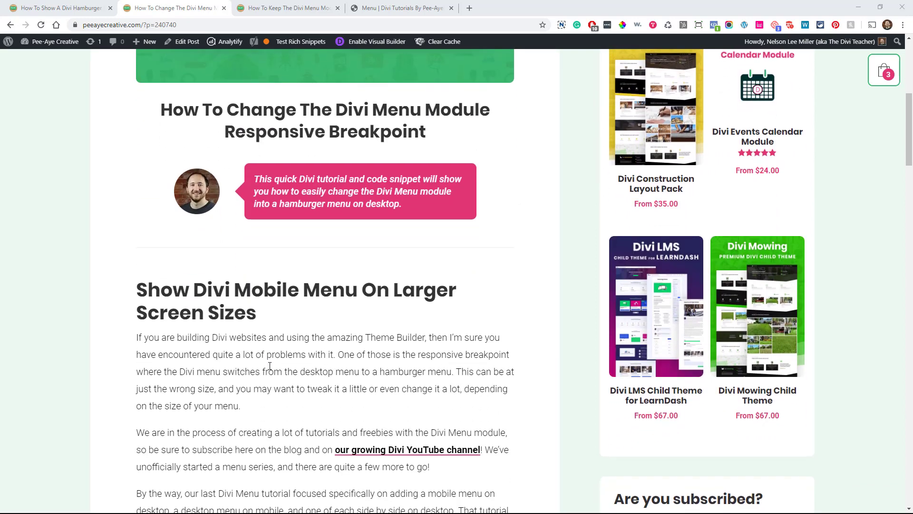
scroll("down", 3)
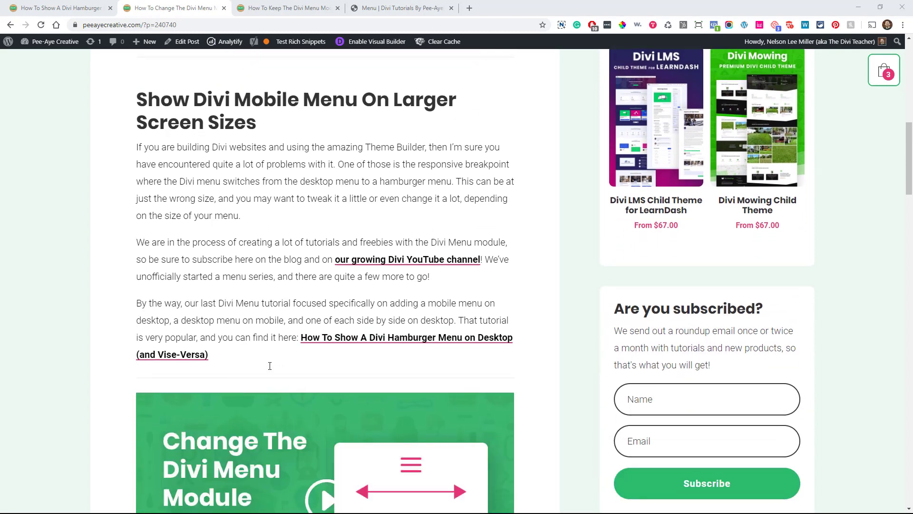
scroll("down", 3)
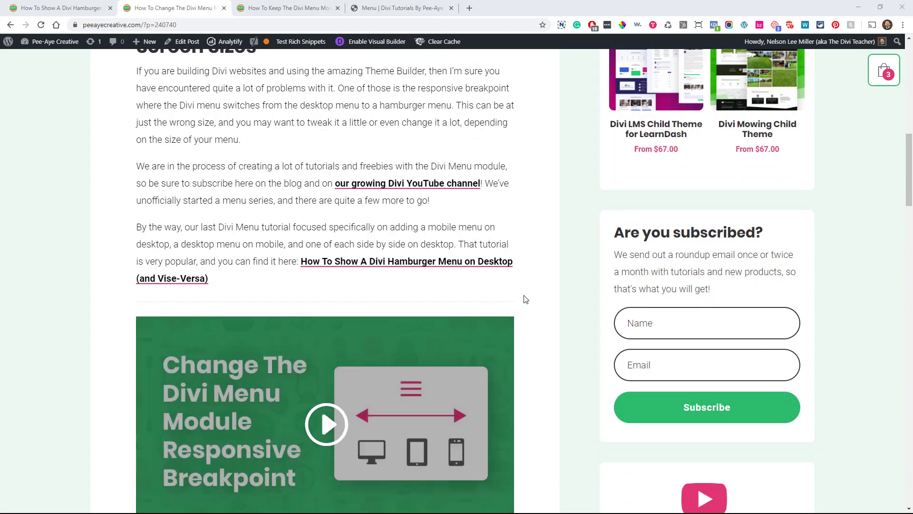
scroll("down", 3)
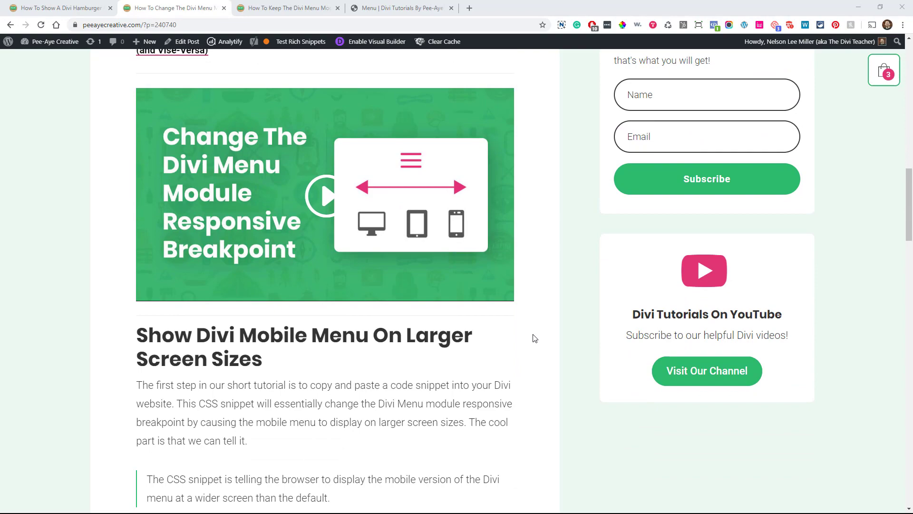
scroll("down", 3)
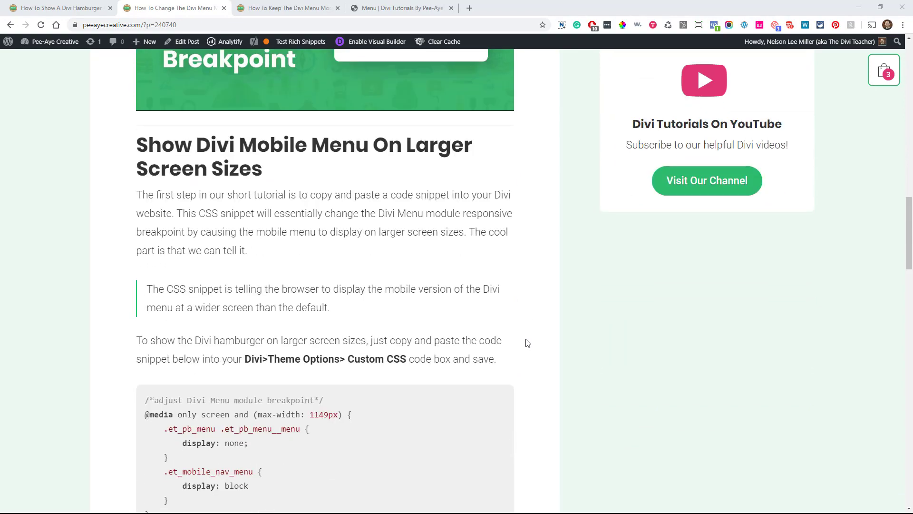
Step: Review the CSS breakpoint snippet, then switch to the 'Menu | Divi Tutorials' demo page
scroll("up", 3)
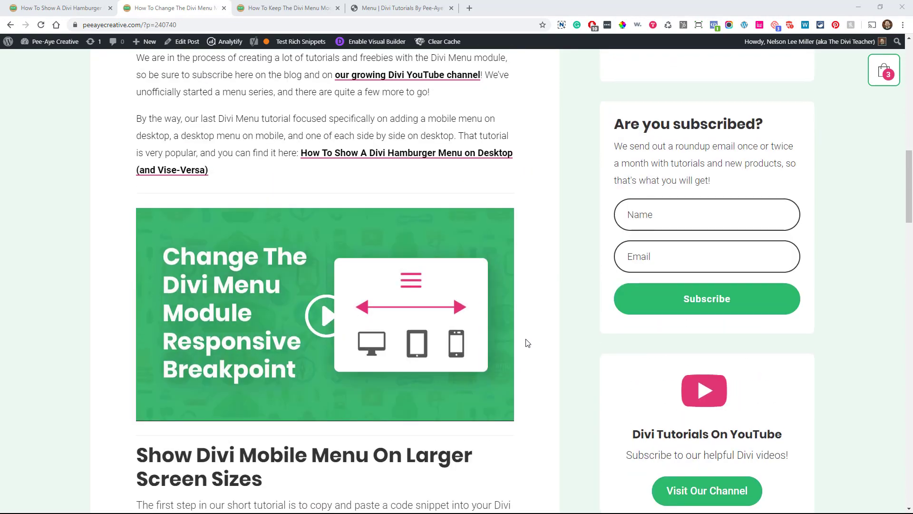
scroll("down", 3)
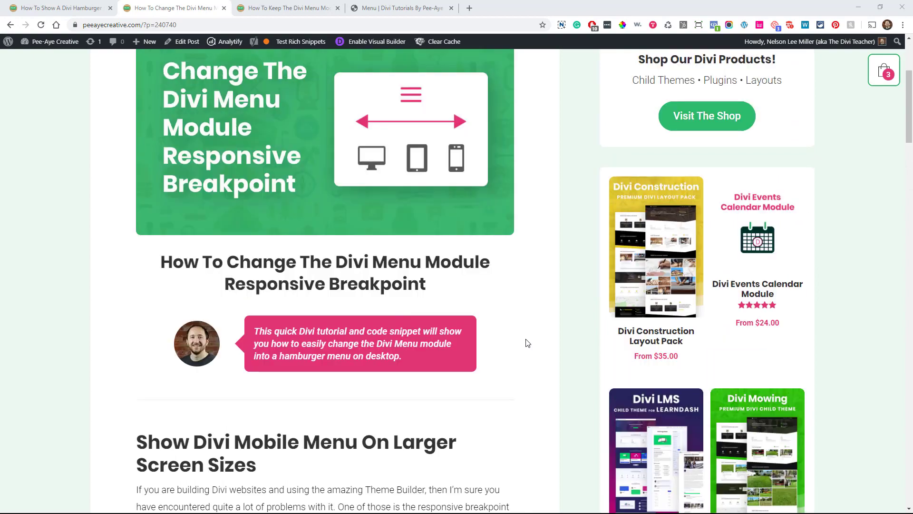
scroll("up", 3)
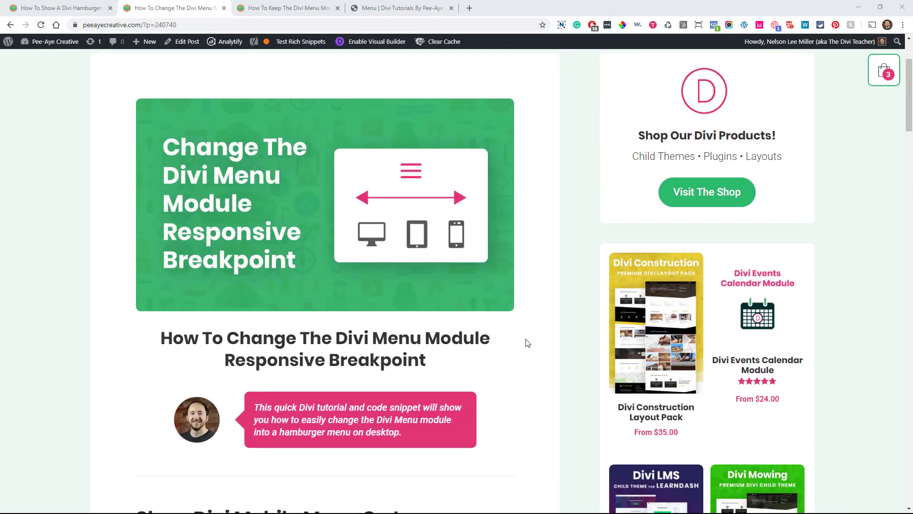
scroll("down", 3)
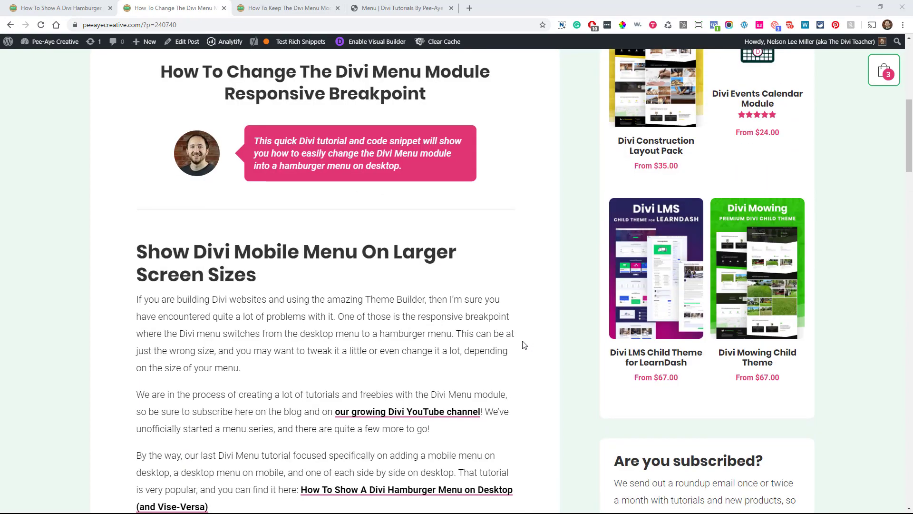
scroll("down", 3)
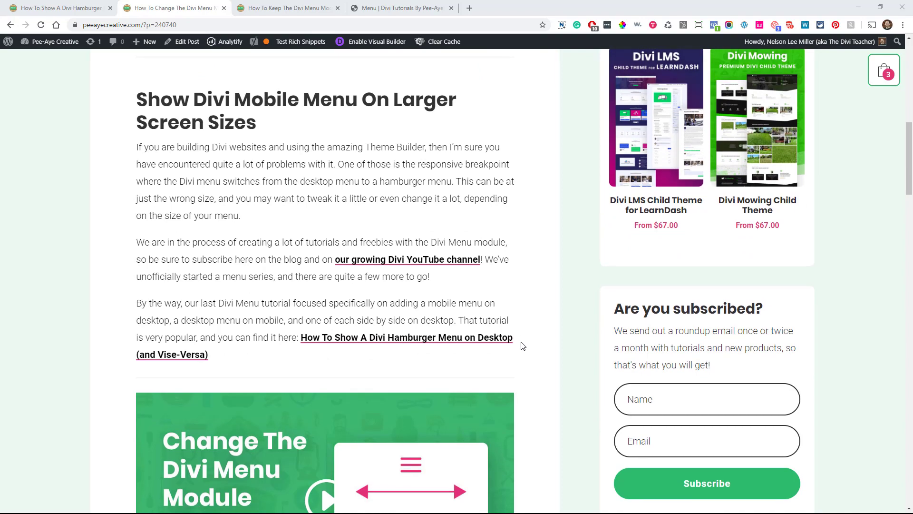
scroll("down", 3)
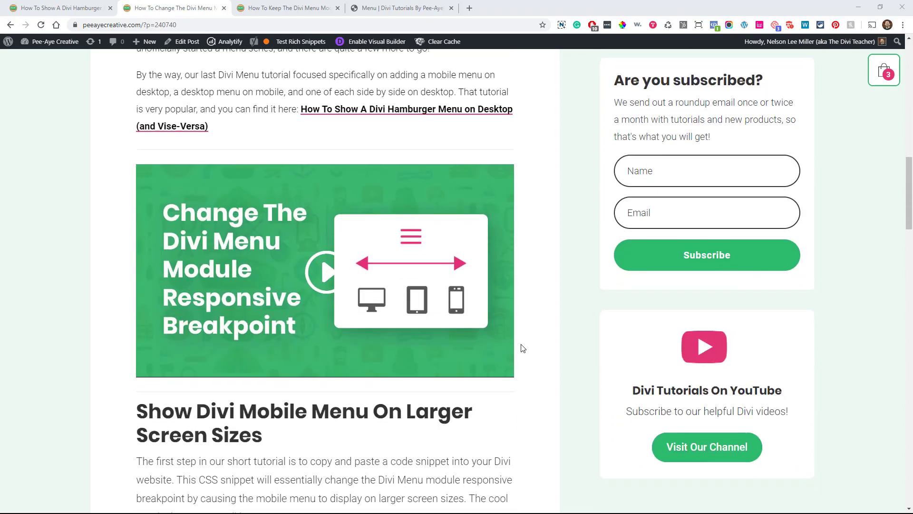
scroll("down", 3)
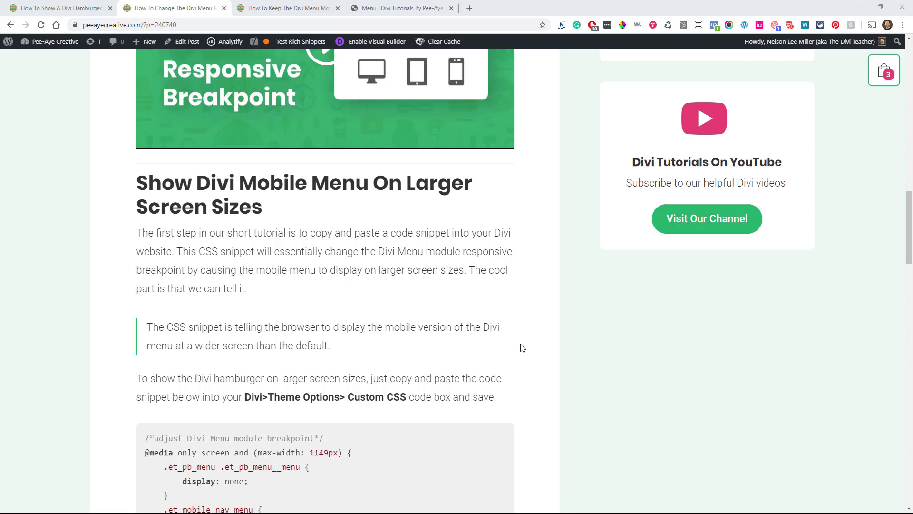
scroll("down", 3)
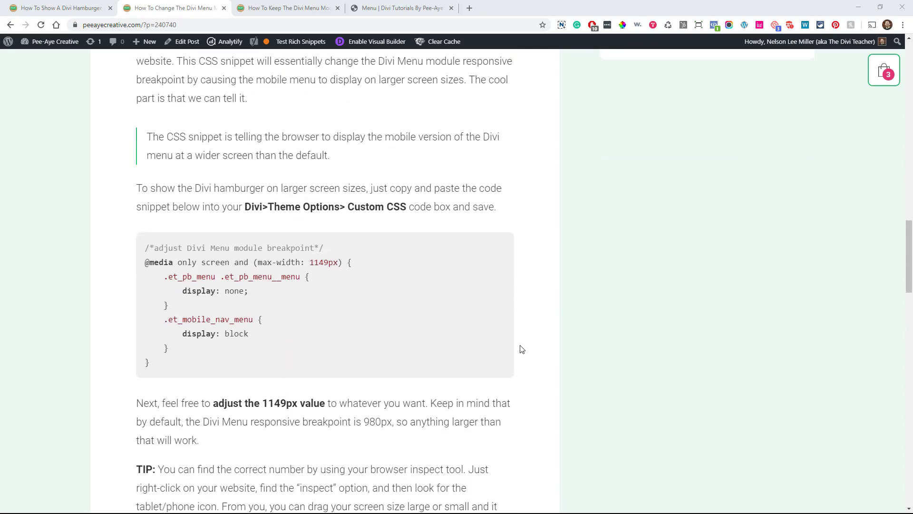
left_click(401, 7)
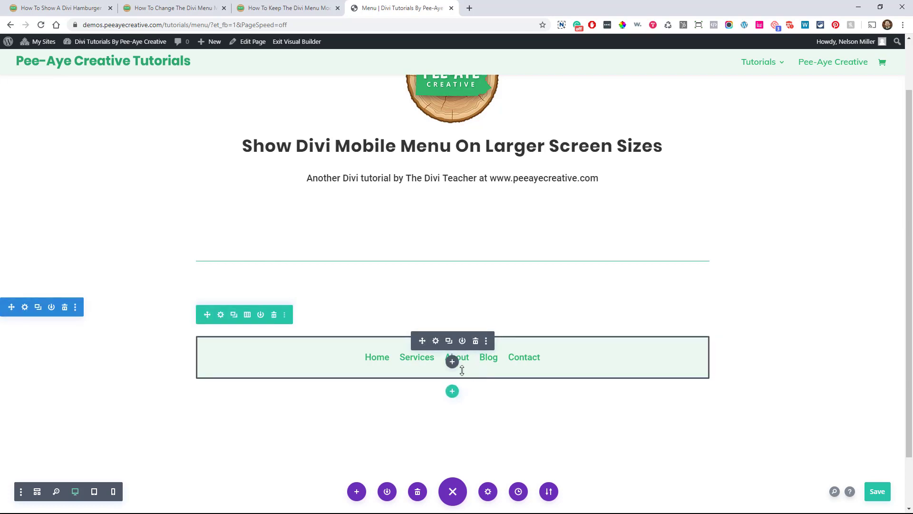
mouse_move(430, 345)
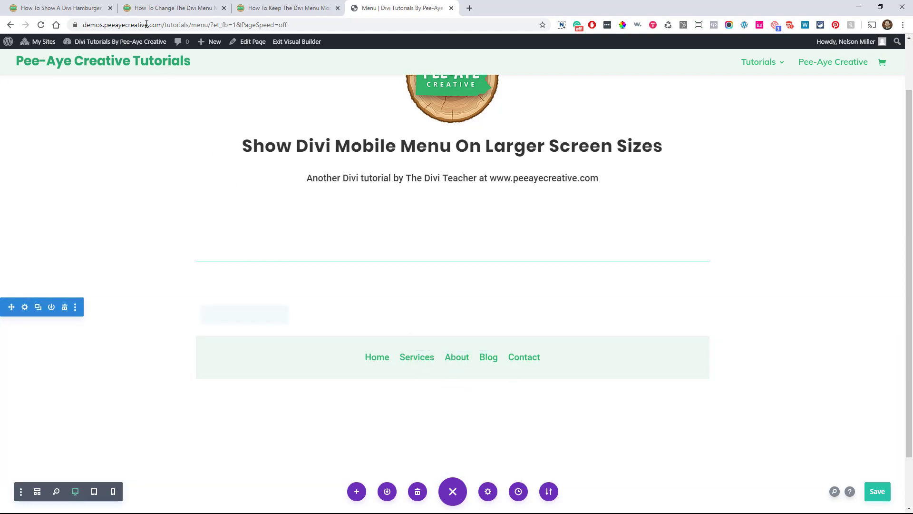
mouse_move(169, 8)
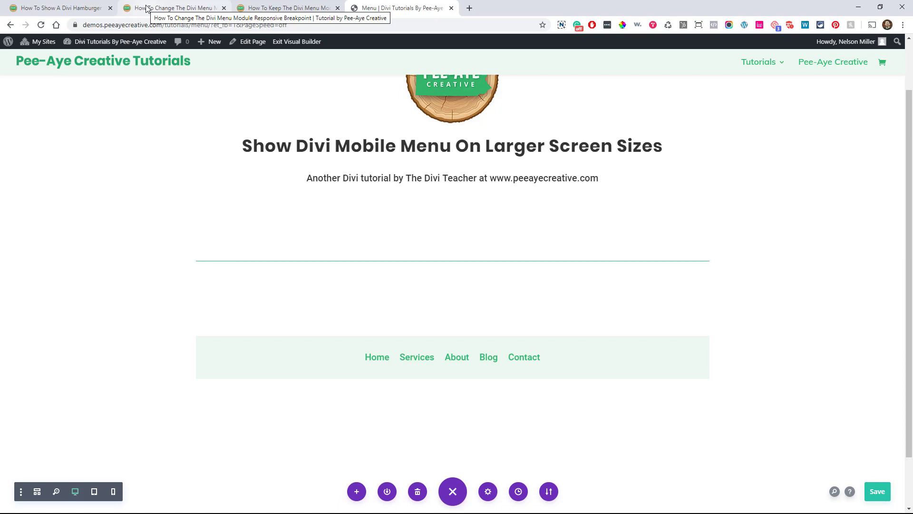
Step: Return to the tutorial, copy the 1149px menu breakpoint CSS snippet, and go back to the demo page
left_click(173, 7)
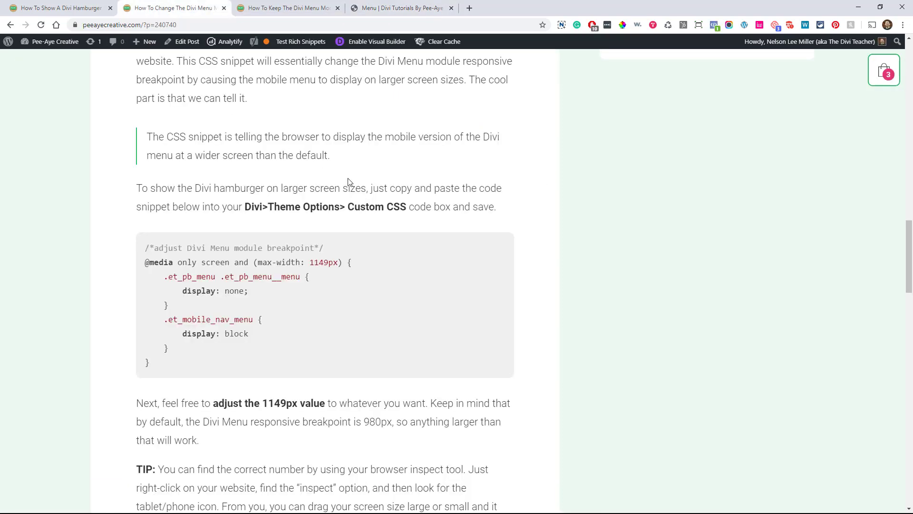
mouse_move(382, 204)
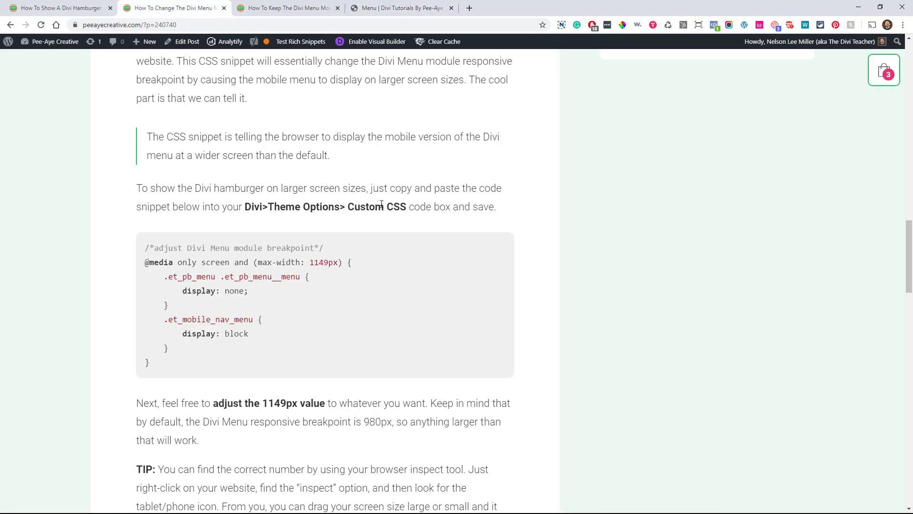
scroll("up", 3)
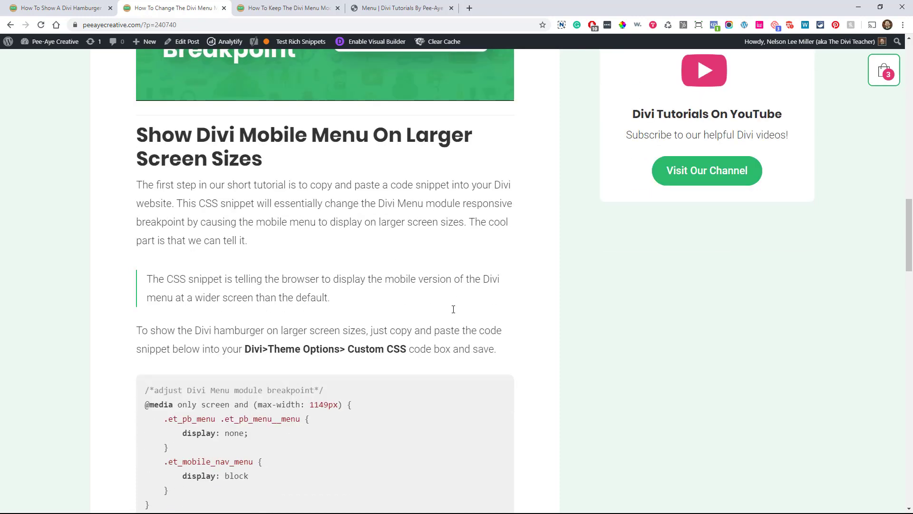
scroll("down", 3)
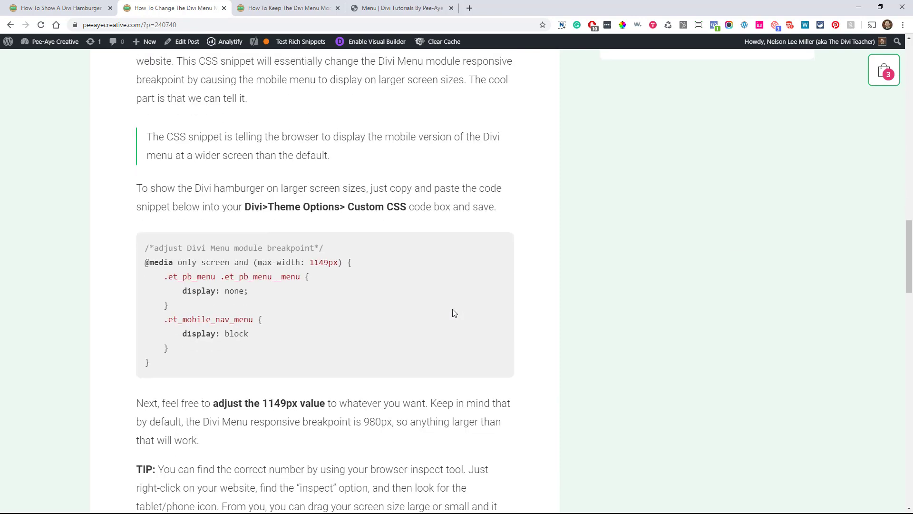
scroll("up", 3)
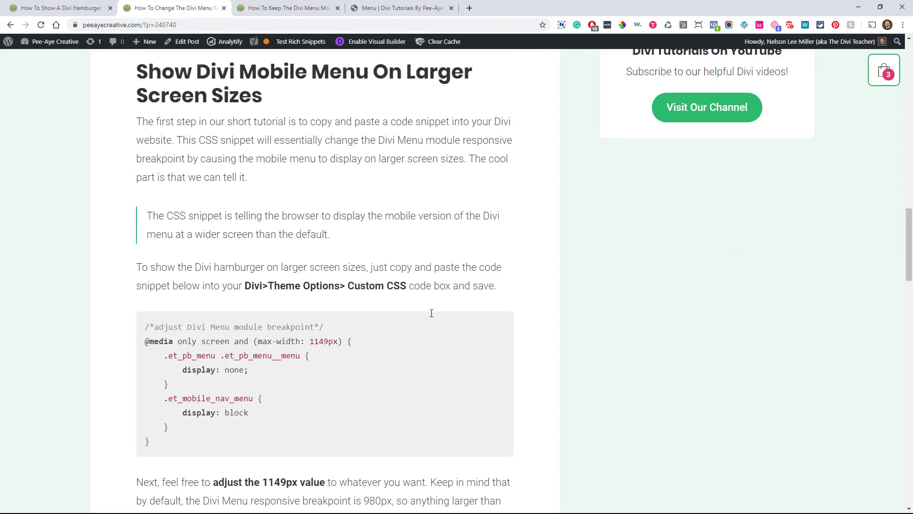
scroll("down", 3)
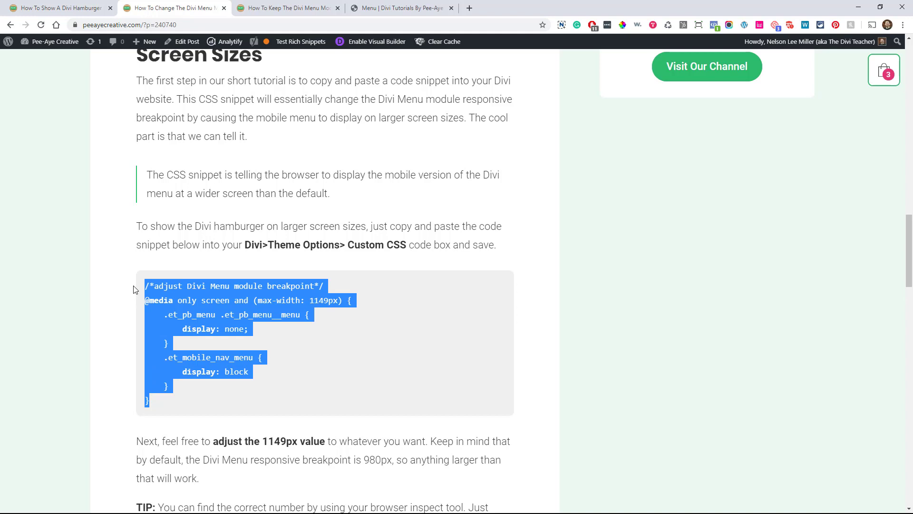
mouse_move(288, 118)
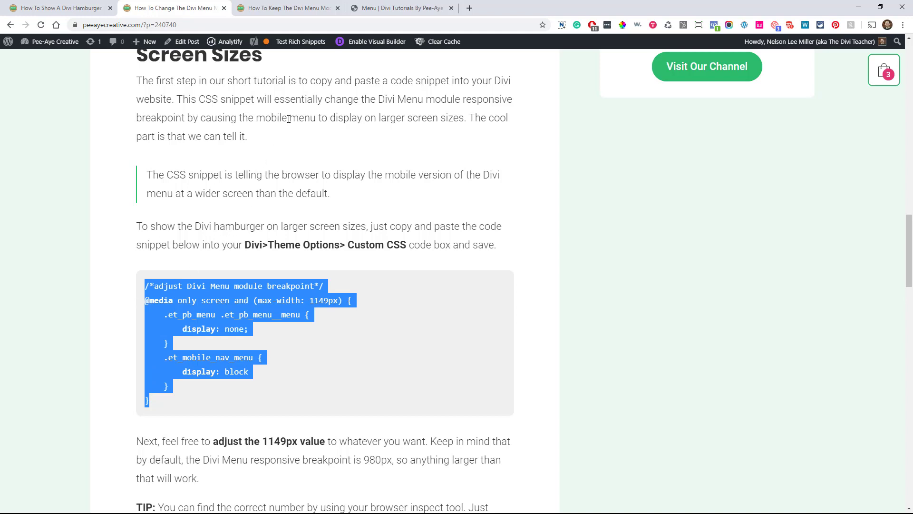
mouse_move(326, 77)
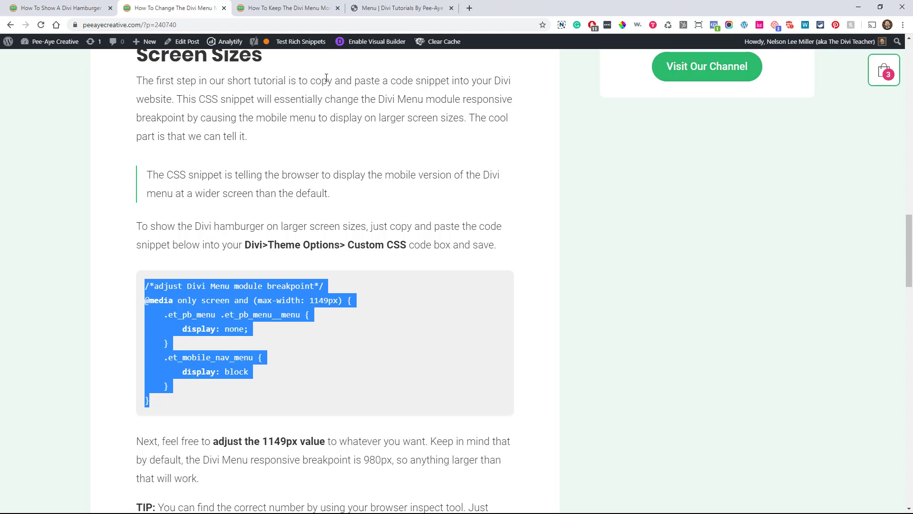
left_click(401, 8)
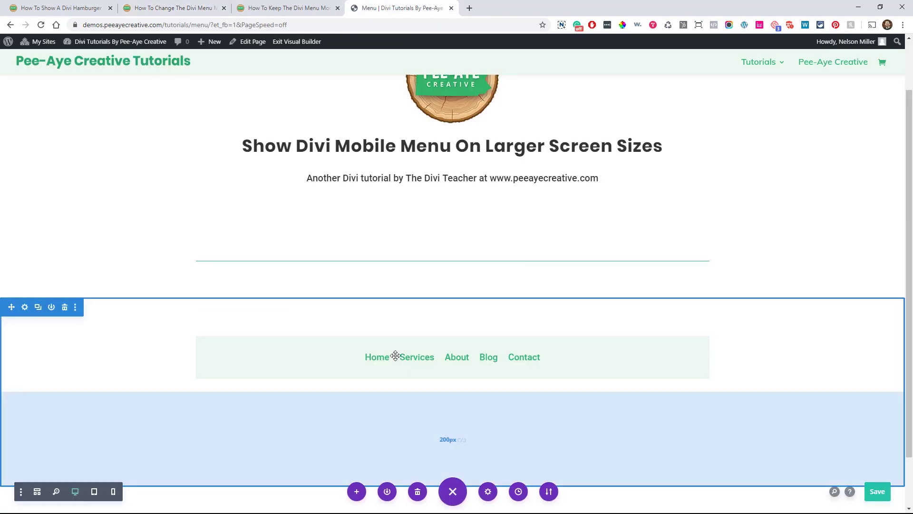
Step: Paste the 1149px breakpoint CSS into Page Settings > Advanced > Custom CSS and save changes
left_click(487, 491)
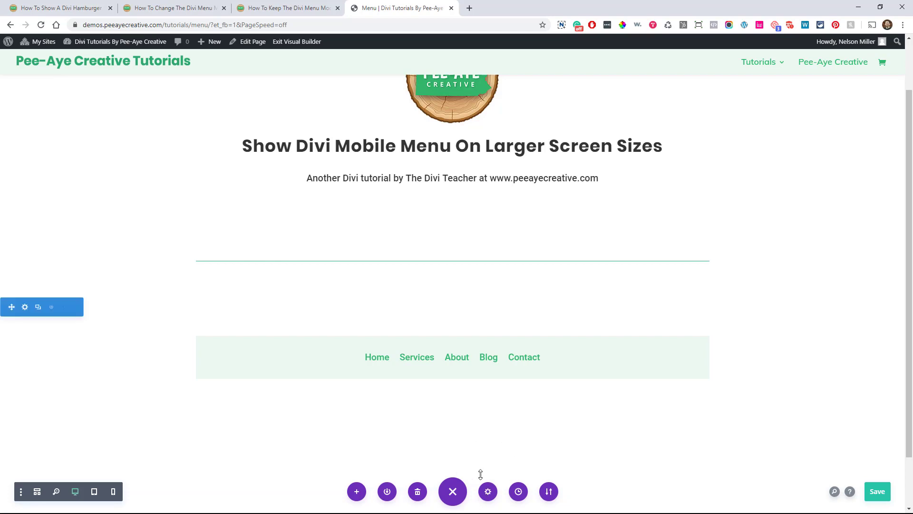
mouse_move(487, 491)
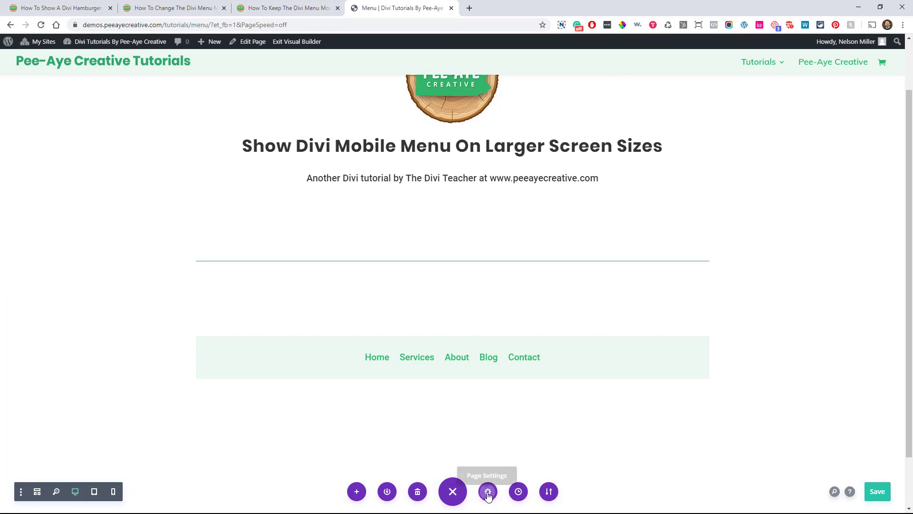
left_click(487, 492)
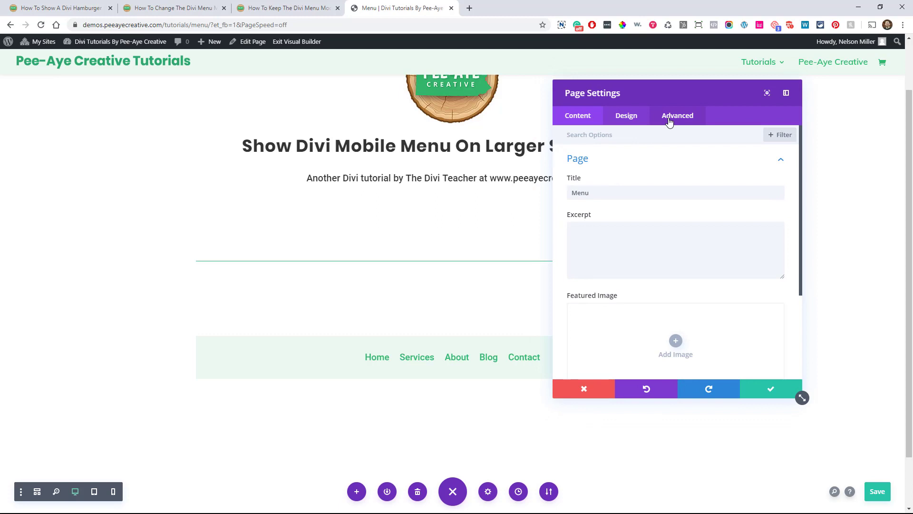
left_click(677, 115)
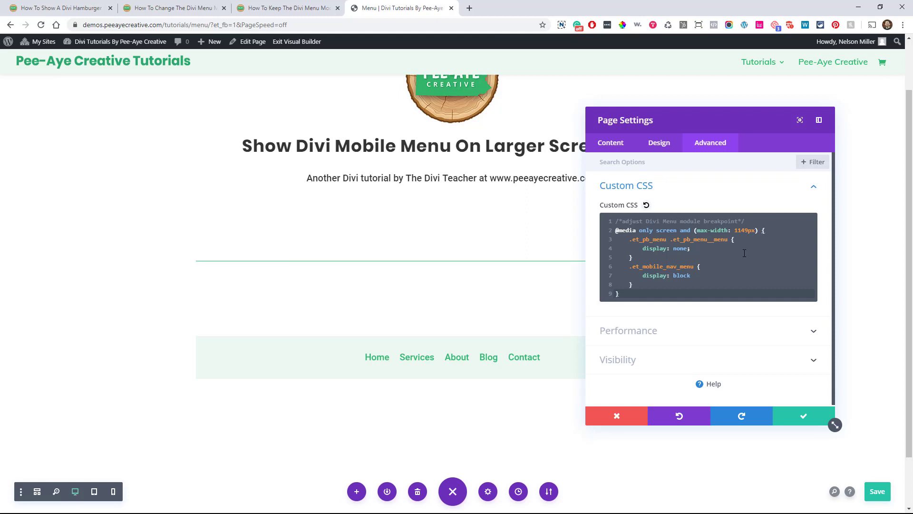
mouse_move(702, 255)
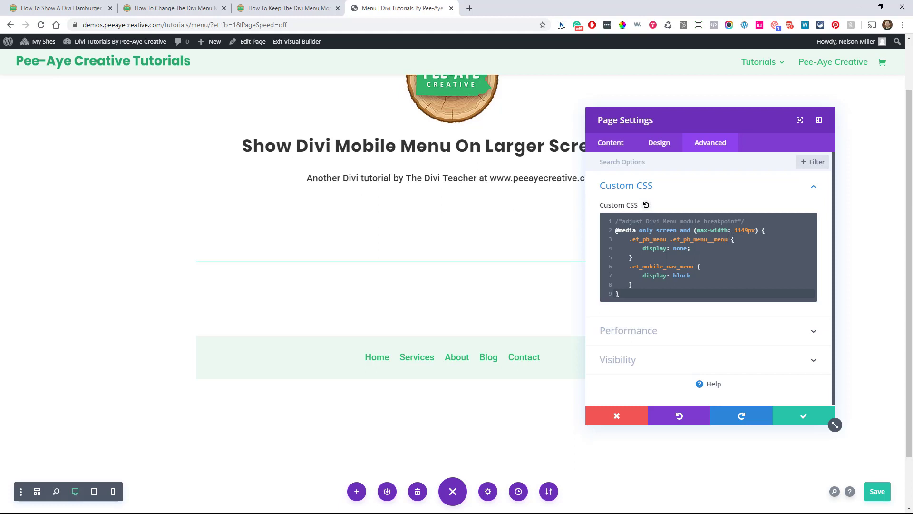
double_click(746, 230)
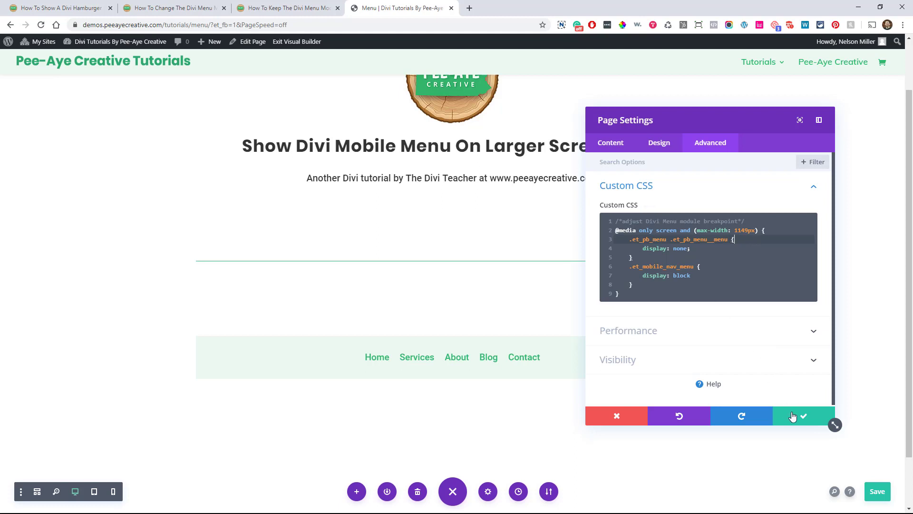
mouse_move(803, 416)
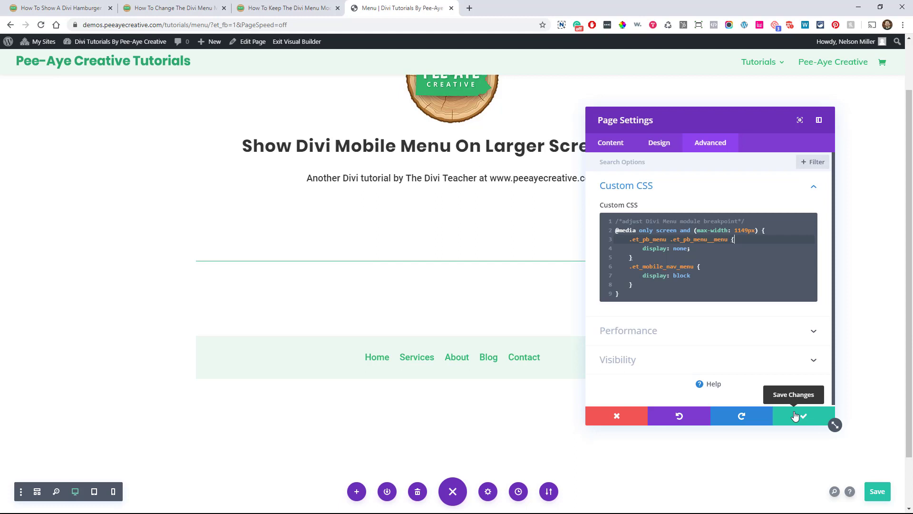
left_click(803, 416)
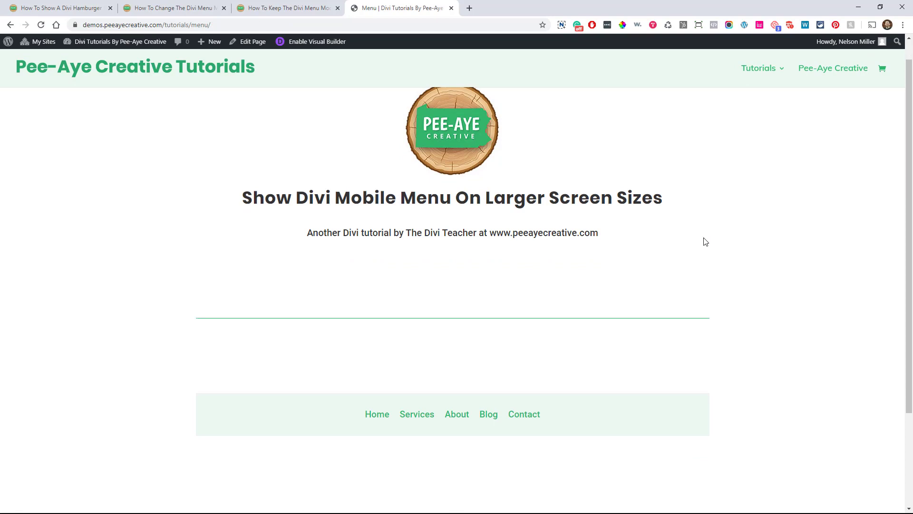
Step: Scroll the live demo page down to the Home, Services, About, Blog, Contact menu row
scroll("down", 3)
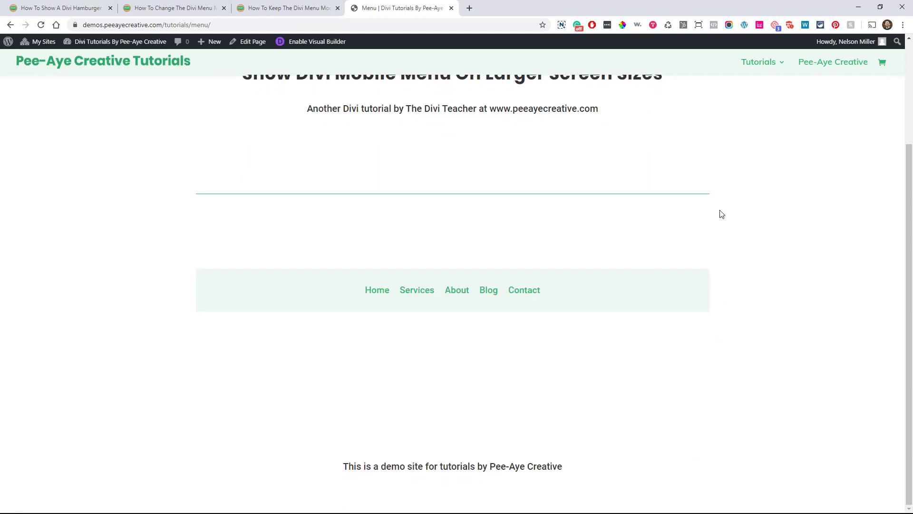
mouse_move(734, 264)
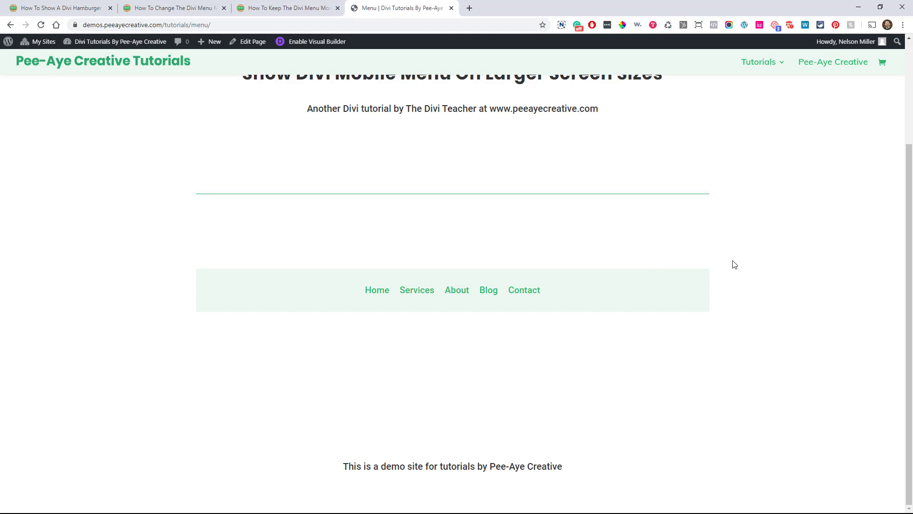
Step: Open Chrome developer tools on the demo menu page with F12
right_click(735, 264)
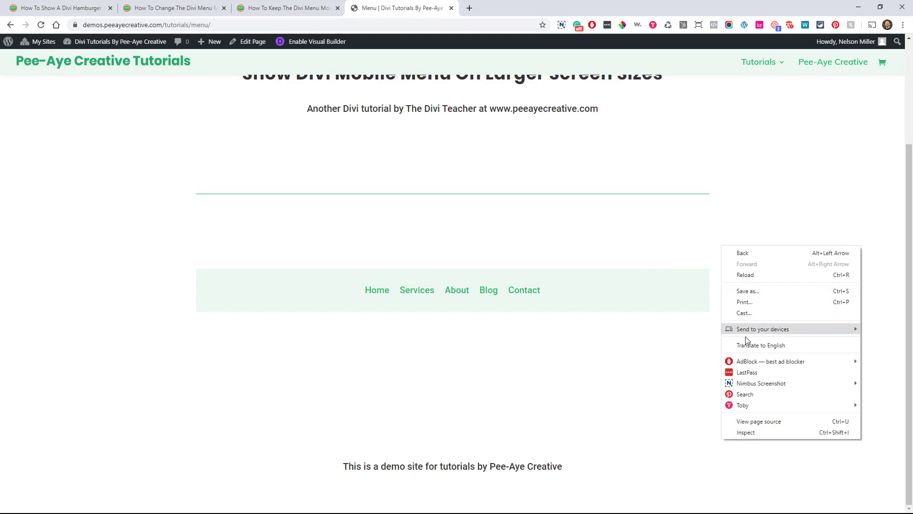
mouse_move(754, 438)
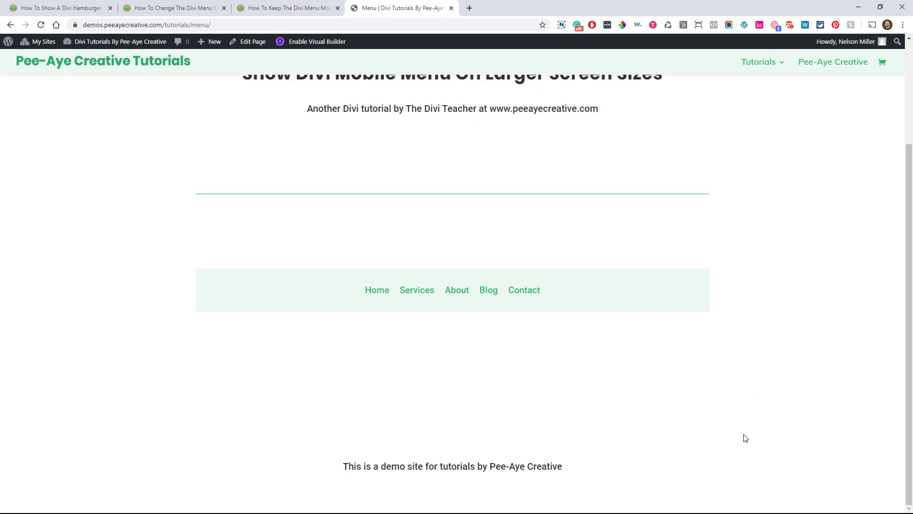
key("F12")
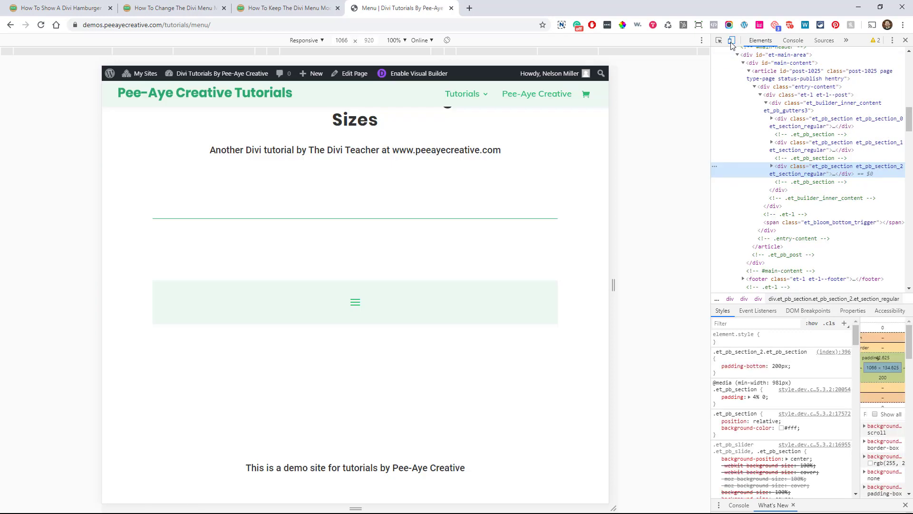
mouse_move(731, 40)
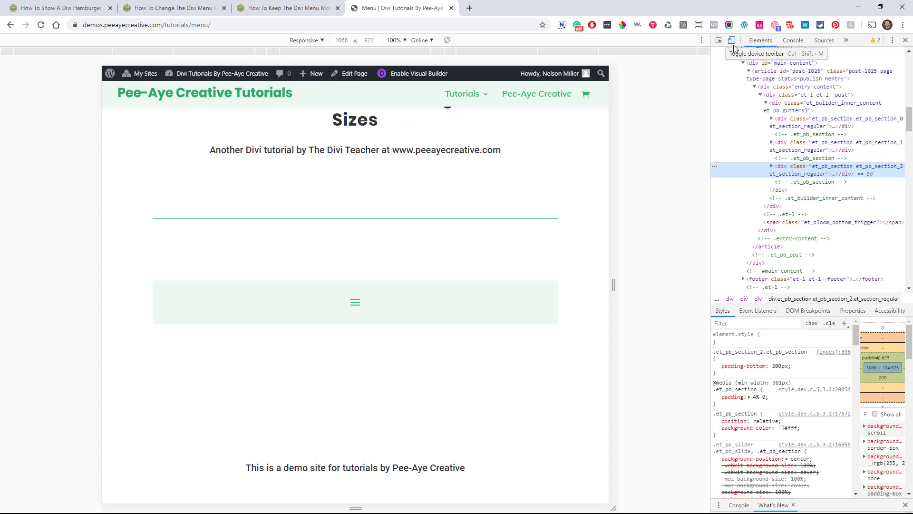
Step: Toggle the device toolbar off and on to preview the demo at 1108px with the hamburger menu
left_click(719, 40)
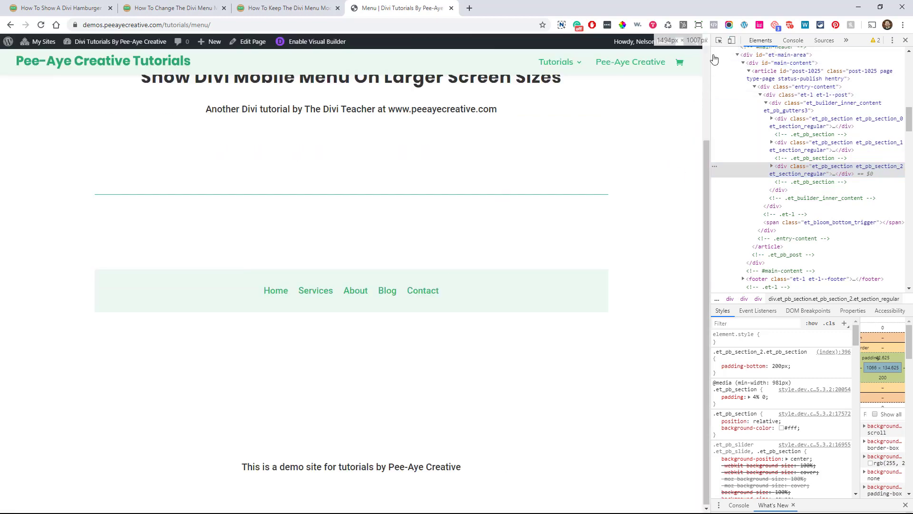
left_click(731, 40)
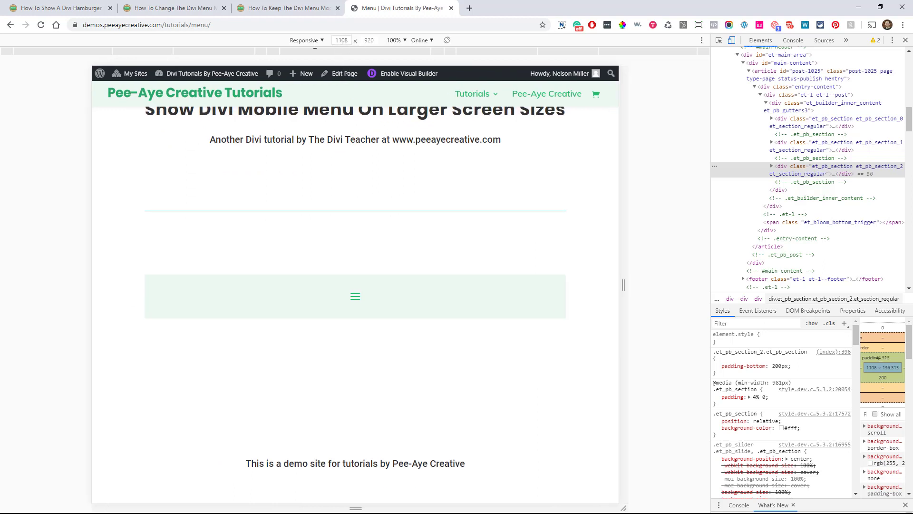
mouse_move(342, 40)
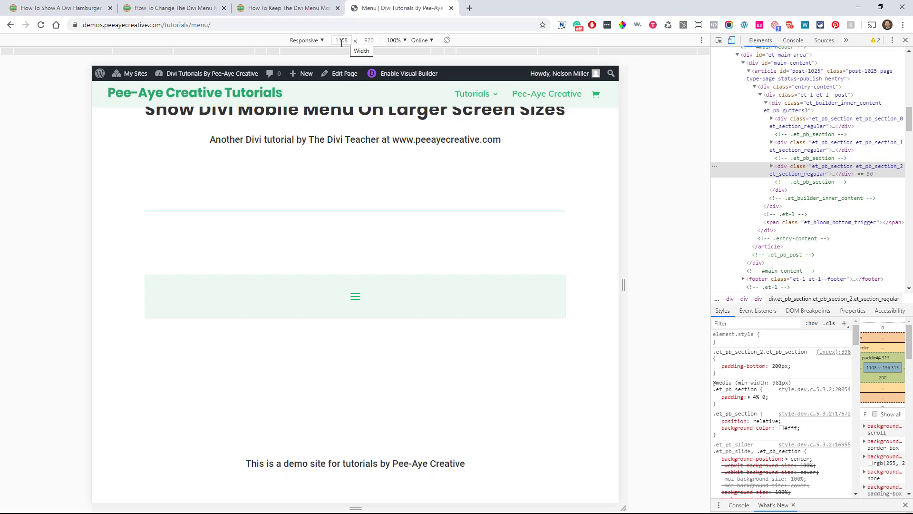
mouse_move(421, 229)
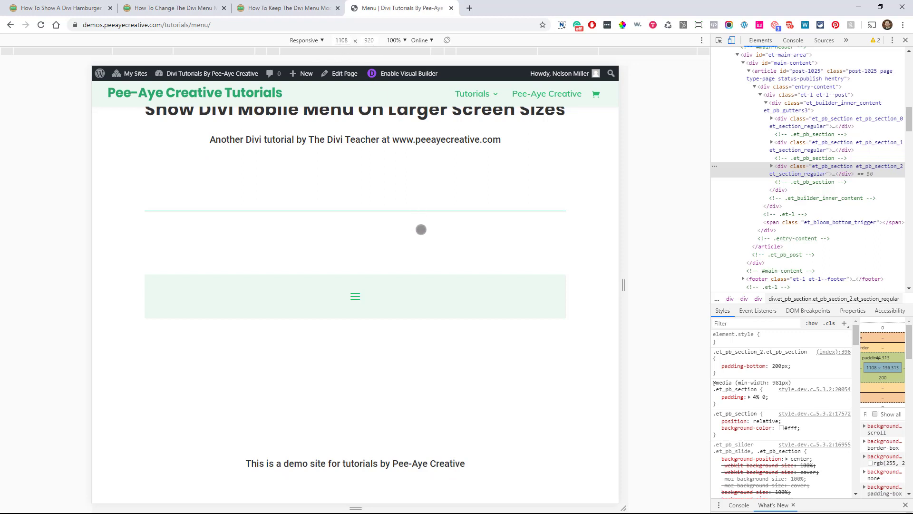
mouse_move(531, 322)
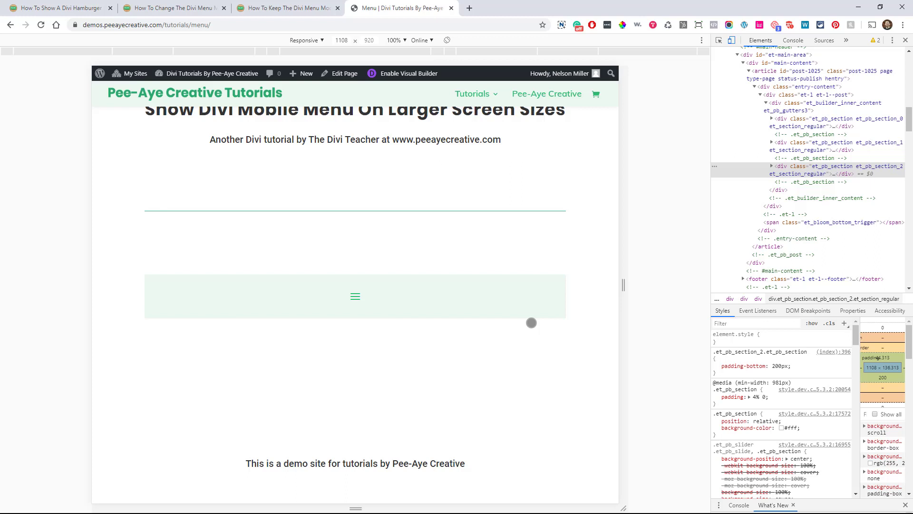
mouse_move(620, 286)
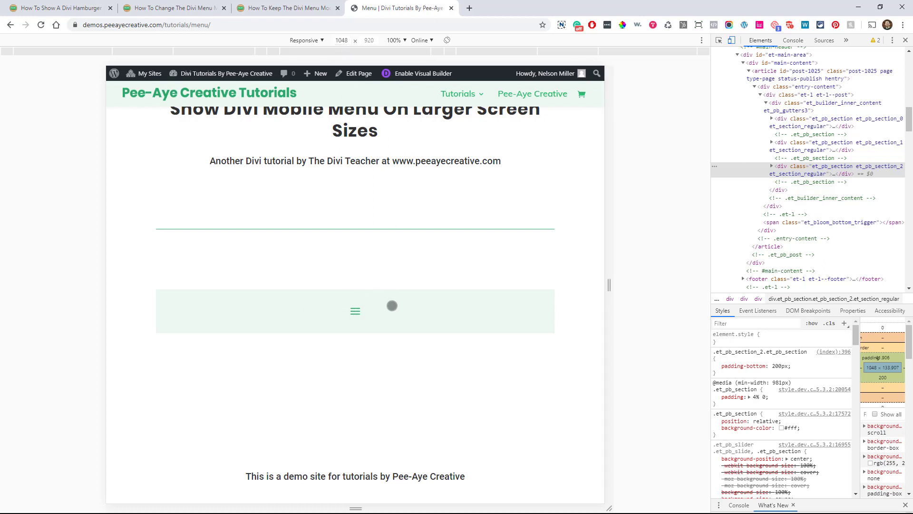
mouse_move(347, 331)
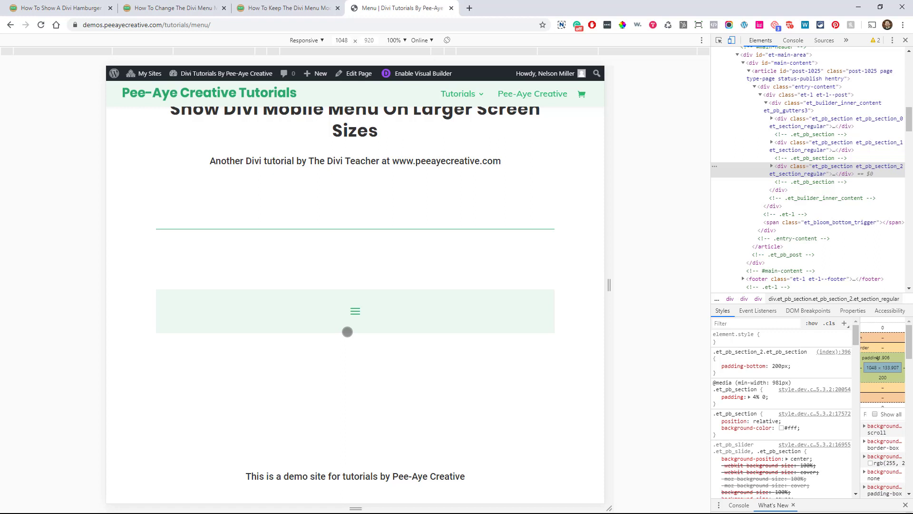
mouse_move(604, 285)
type("1150")
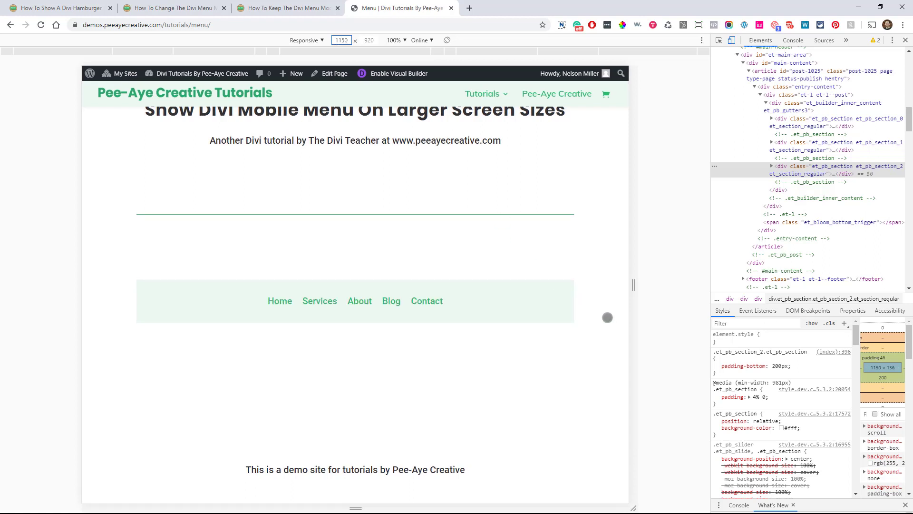
mouse_move(341, 297)
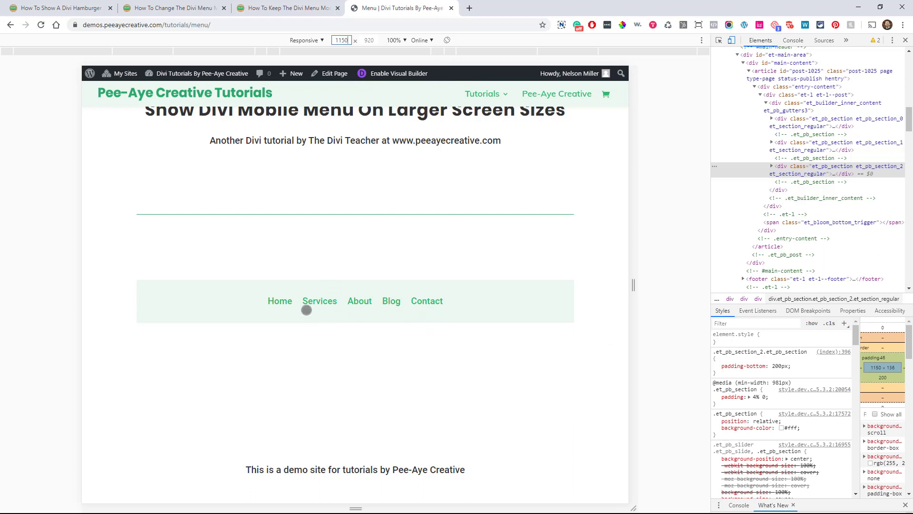
mouse_move(645, 284)
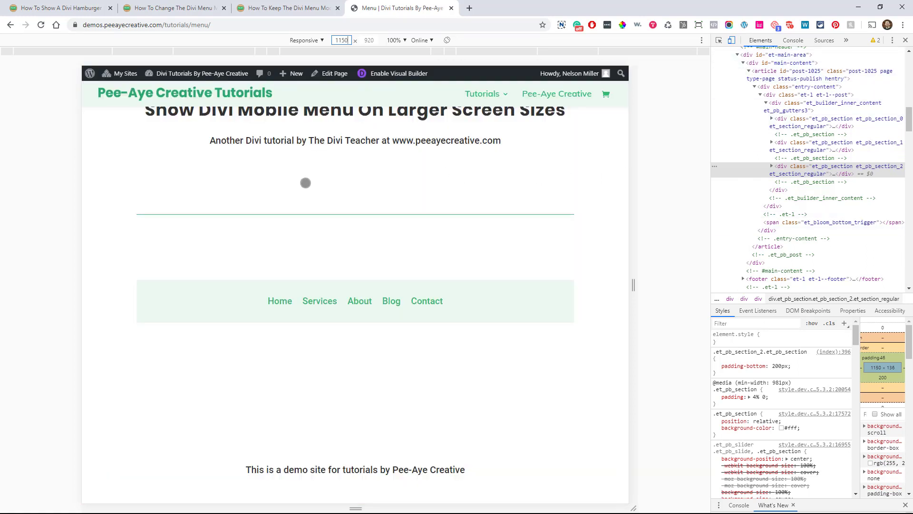
mouse_move(307, 204)
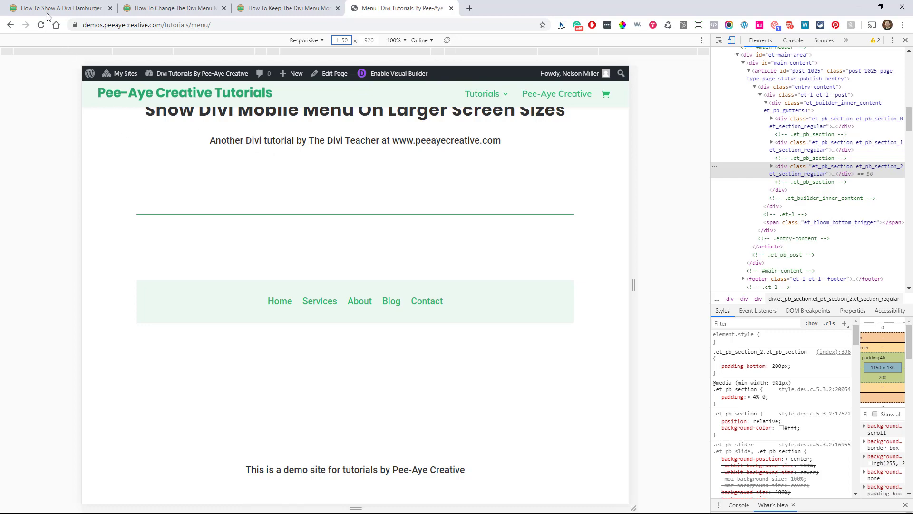
Step: After checking full menu links at 1150px, switch to the hamburger-on-desktop tutorial tab
left_click(55, 7)
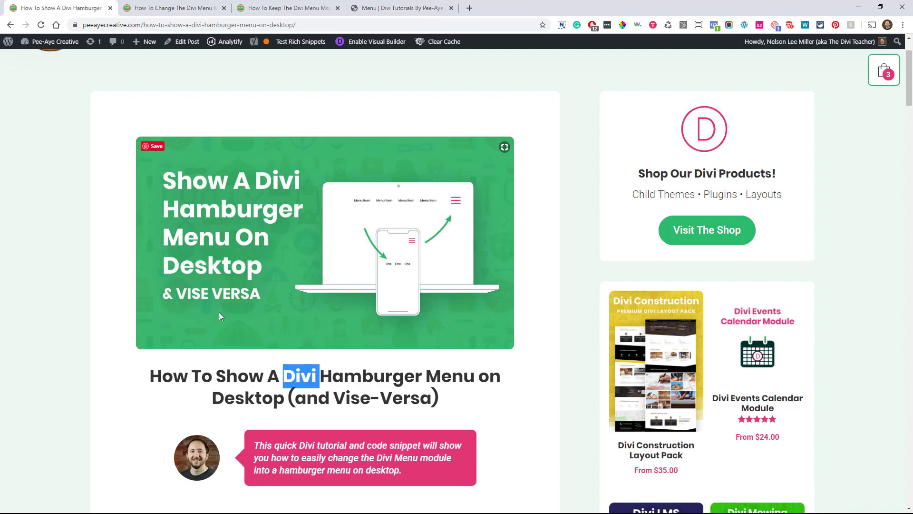
mouse_move(335, 380)
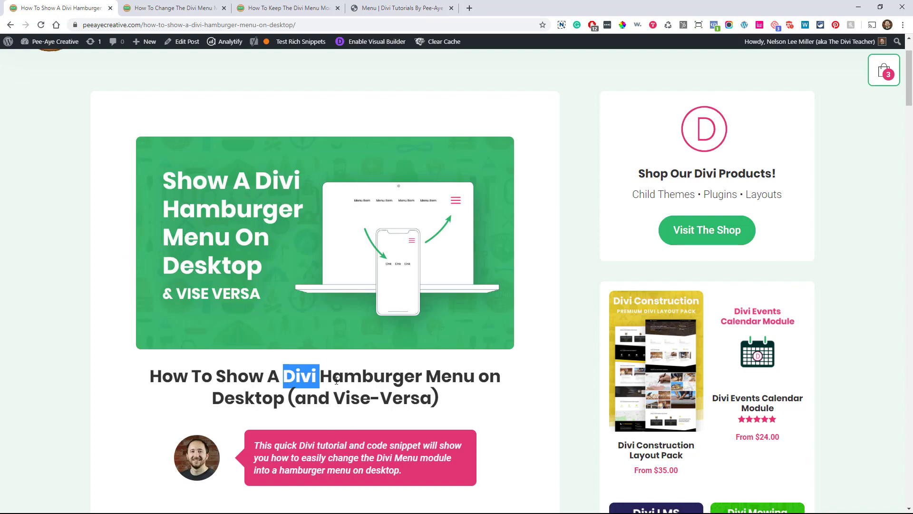
Step: Skim the 'Divi Hamburger Menu on Desktop' article, then open the menu-overlapping-two-lines tutorial tab
scroll("down", 3)
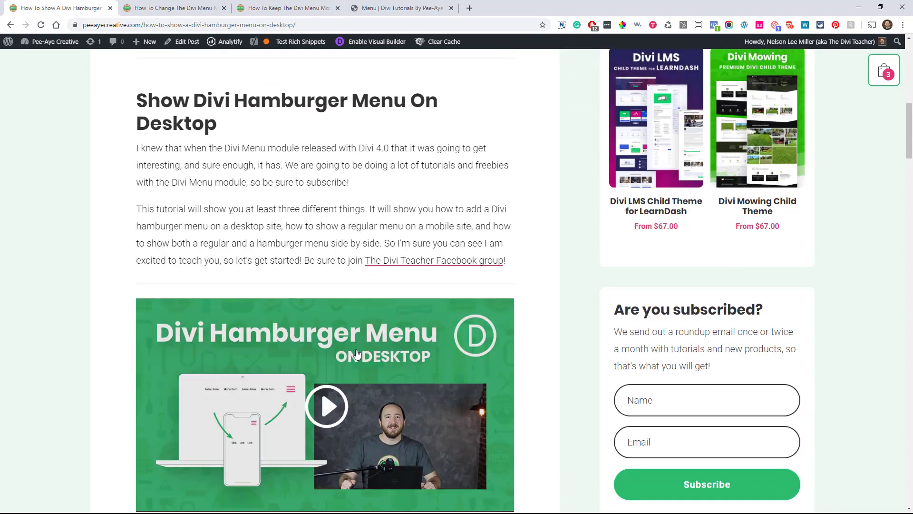
scroll("up", 3)
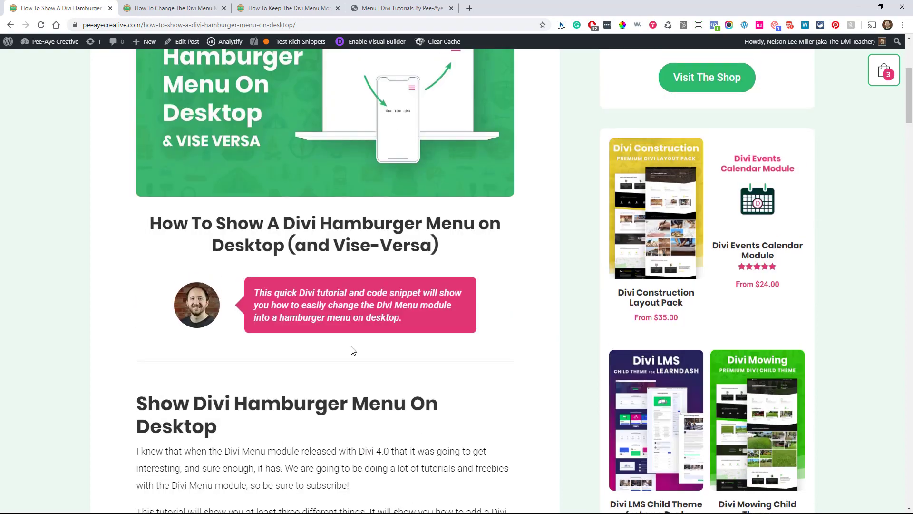
scroll("up", 3)
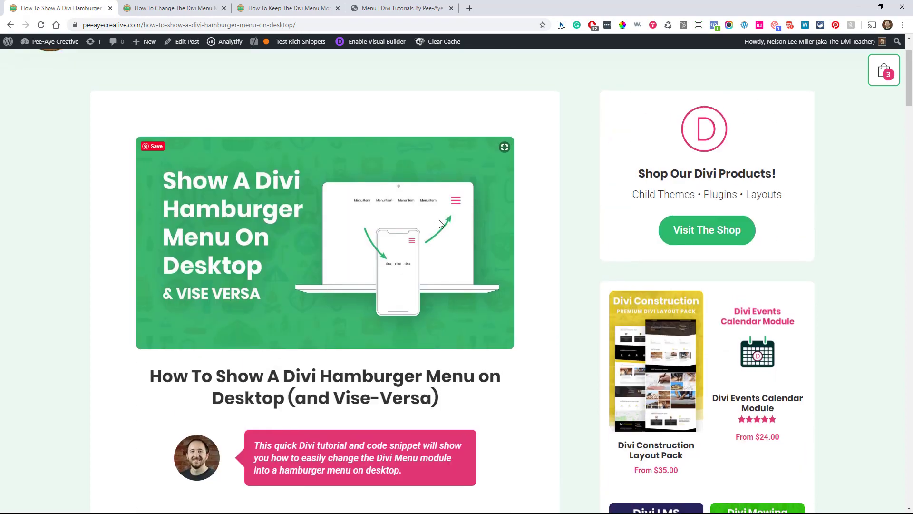
mouse_move(358, 206)
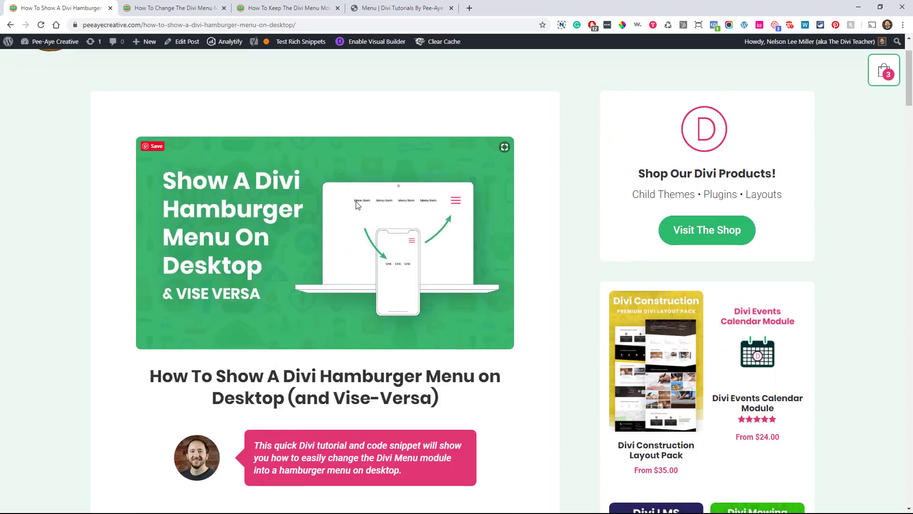
mouse_move(416, 240)
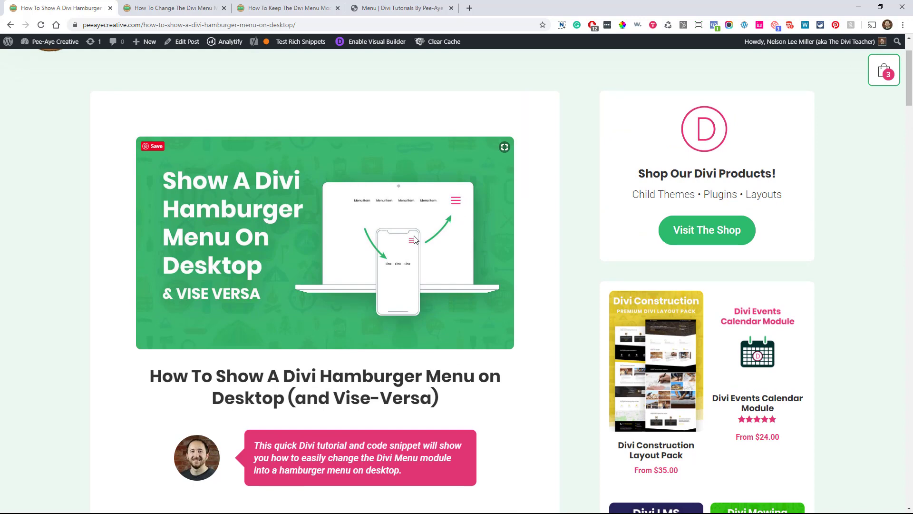
mouse_move(451, 213)
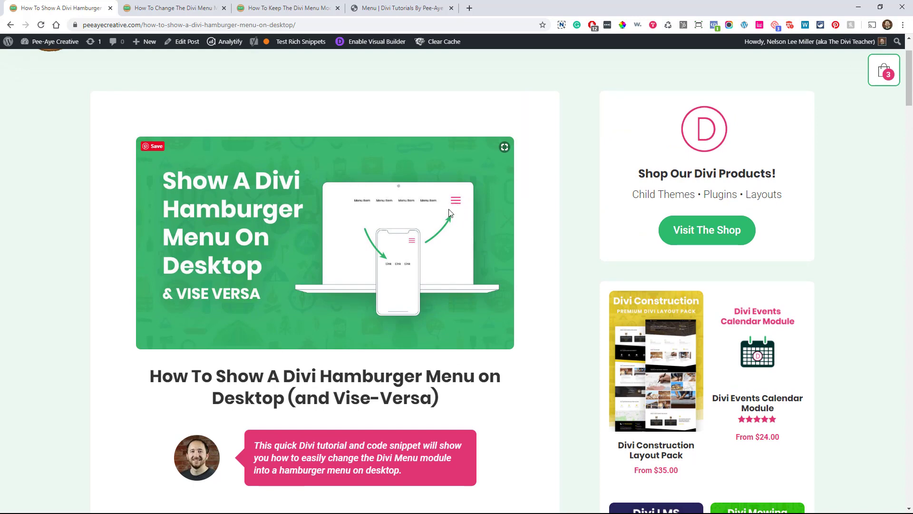
mouse_move(372, 208)
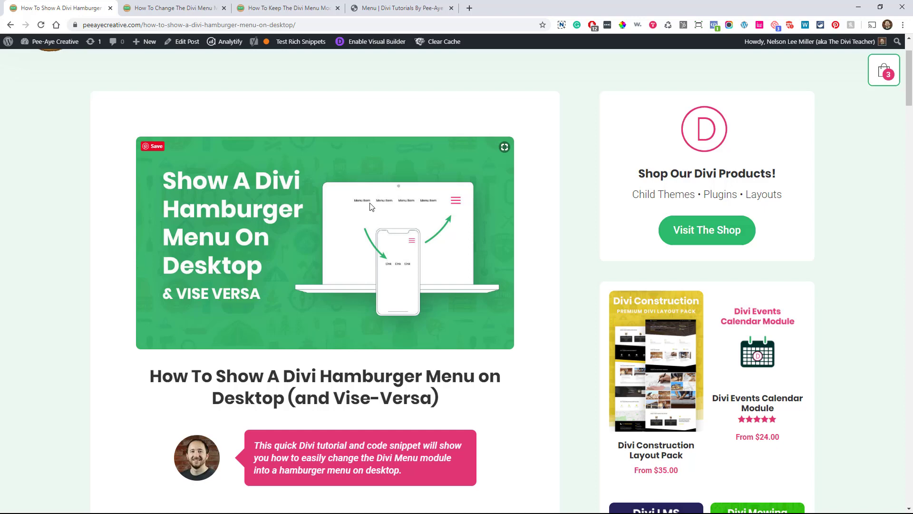
mouse_move(380, 207)
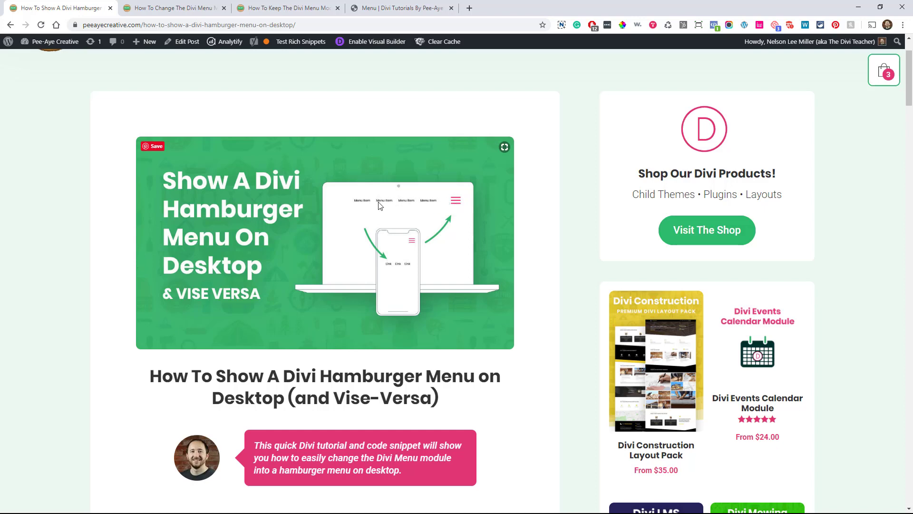
mouse_move(360, 247)
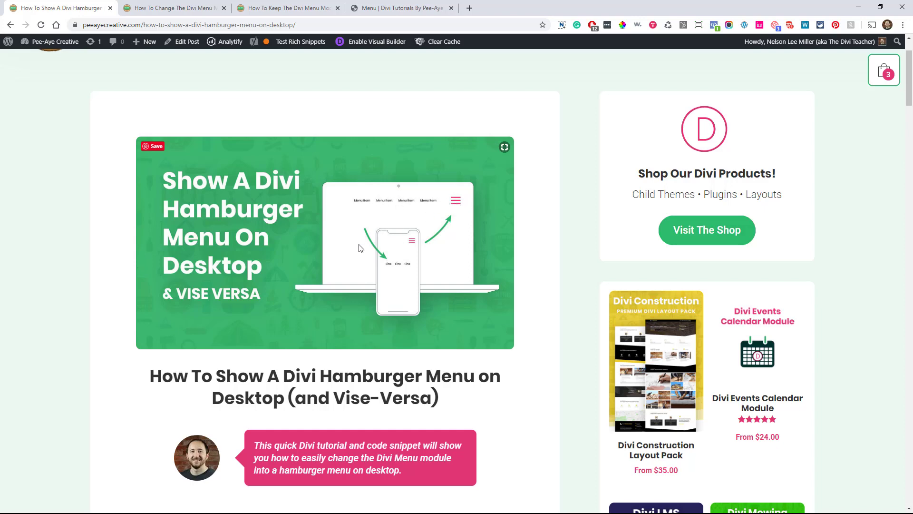
mouse_move(390, 268)
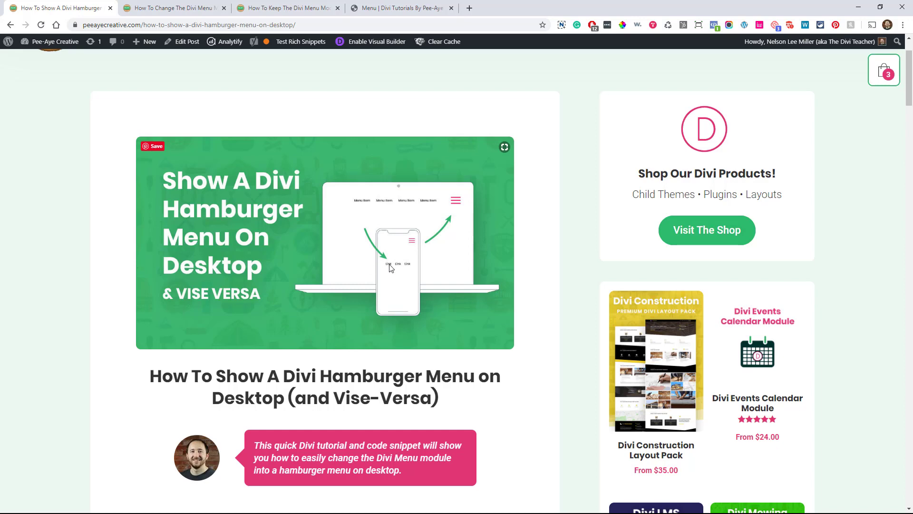
mouse_move(384, 279)
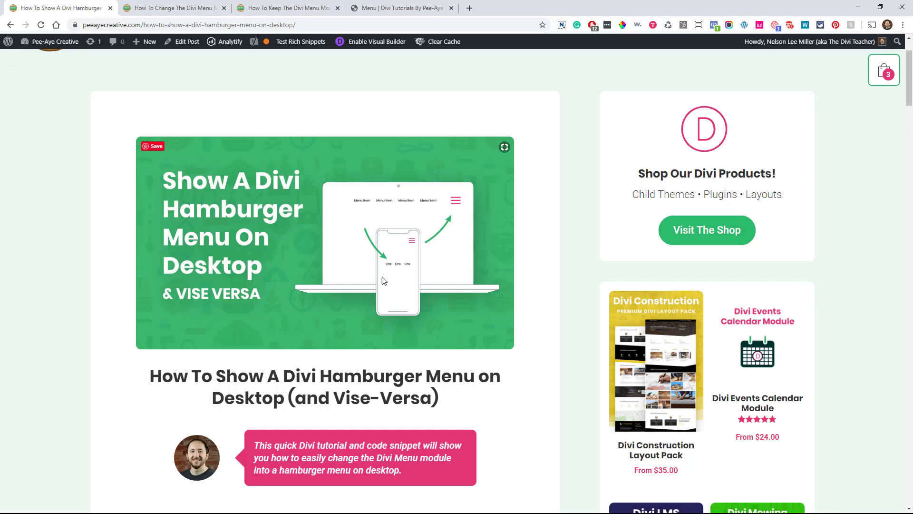
mouse_move(250, 320)
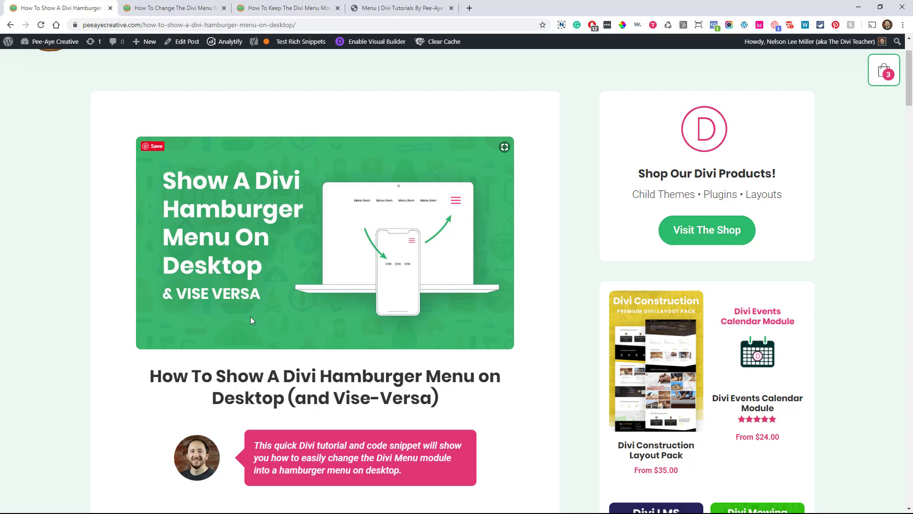
scroll("down", 3)
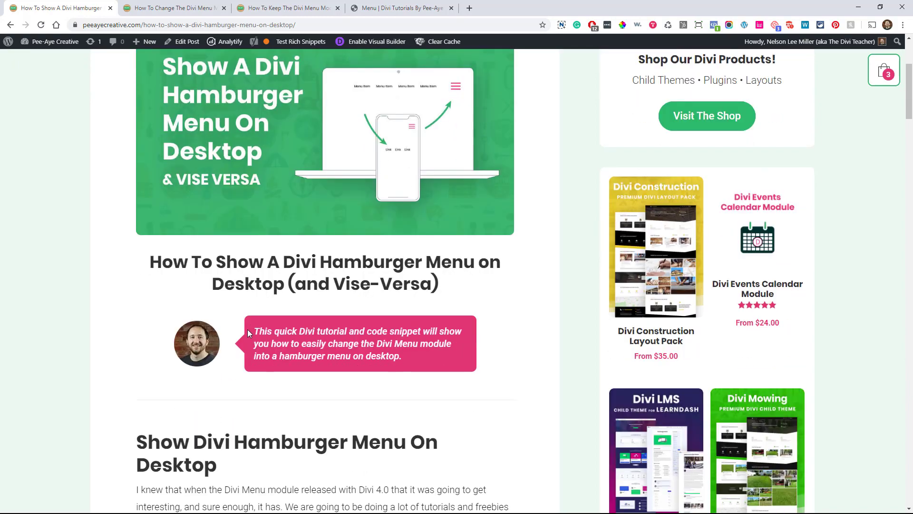
scroll("up", 3)
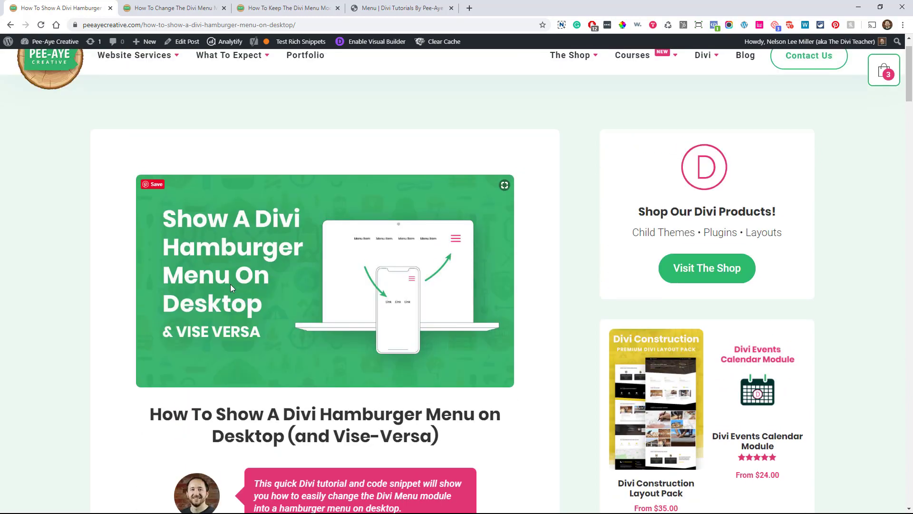
mouse_move(286, 8)
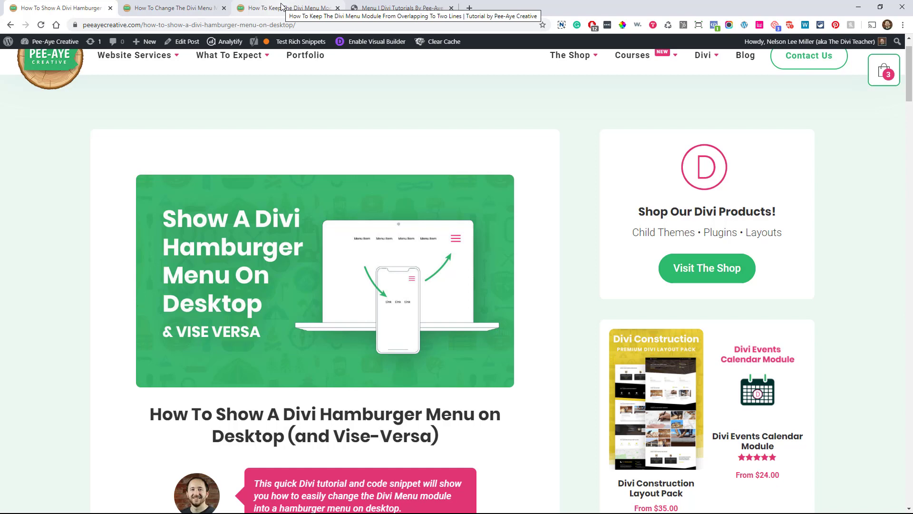
left_click(286, 8)
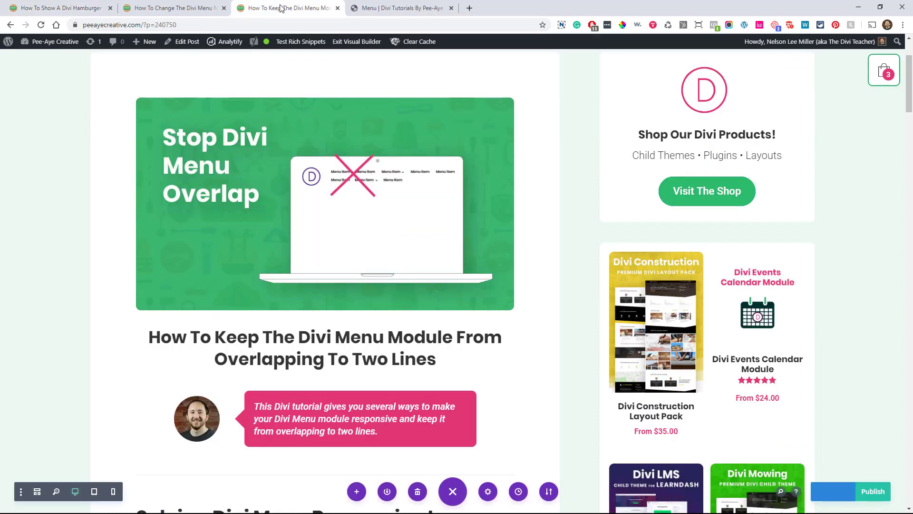
Step: View the menu-overlap tutorial as the live post outside the builder
left_click(357, 41)
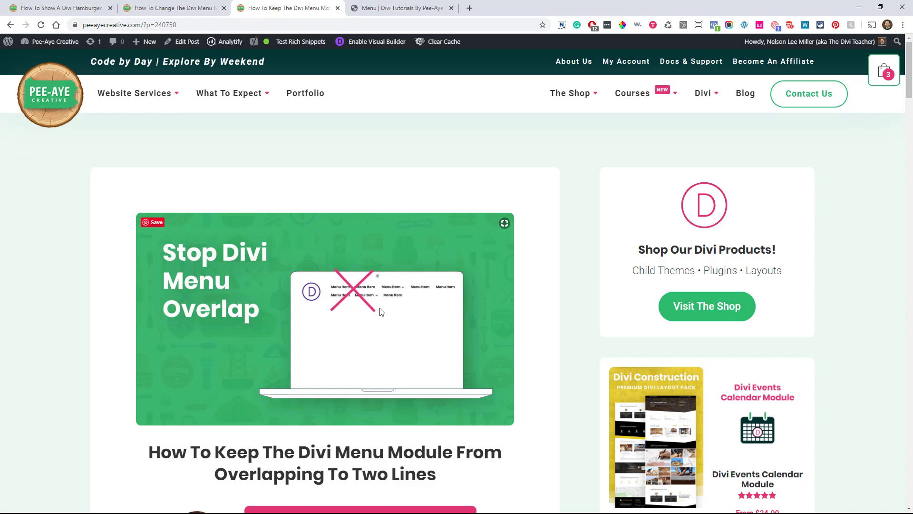
mouse_move(236, 123)
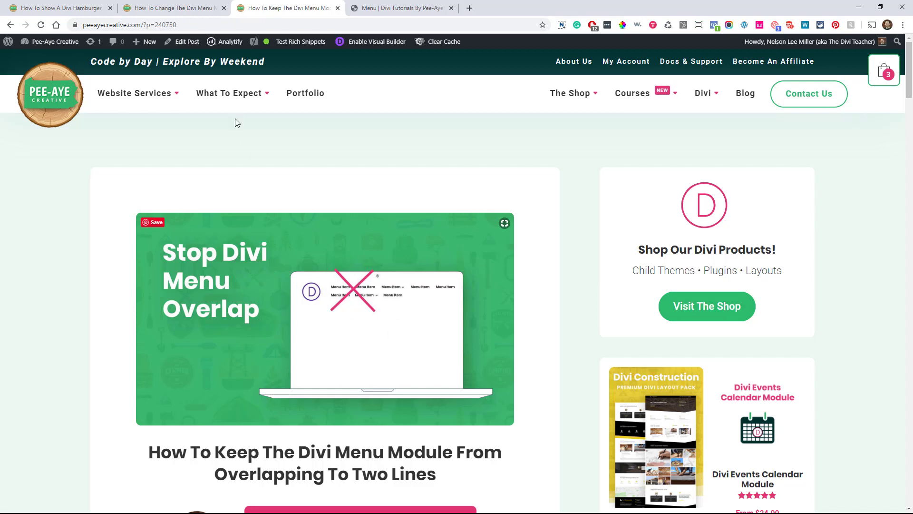
mouse_move(318, 297)
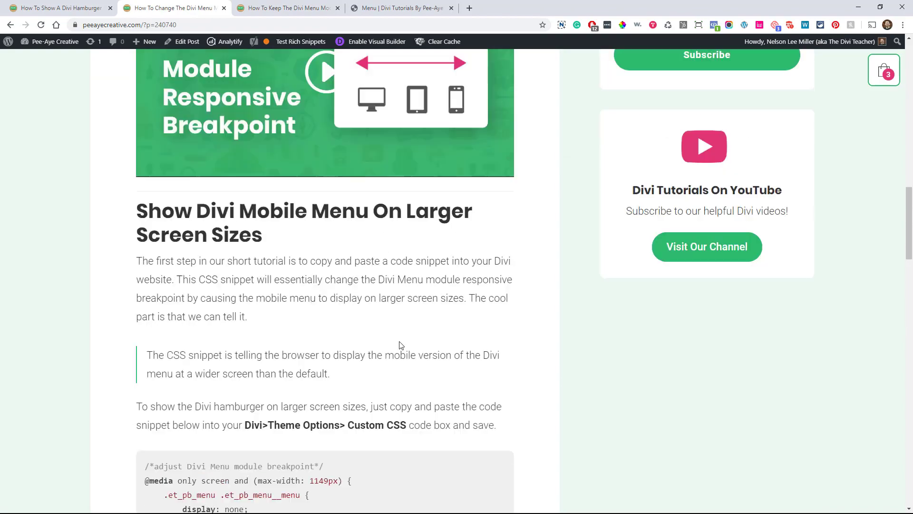
scroll("up", 3)
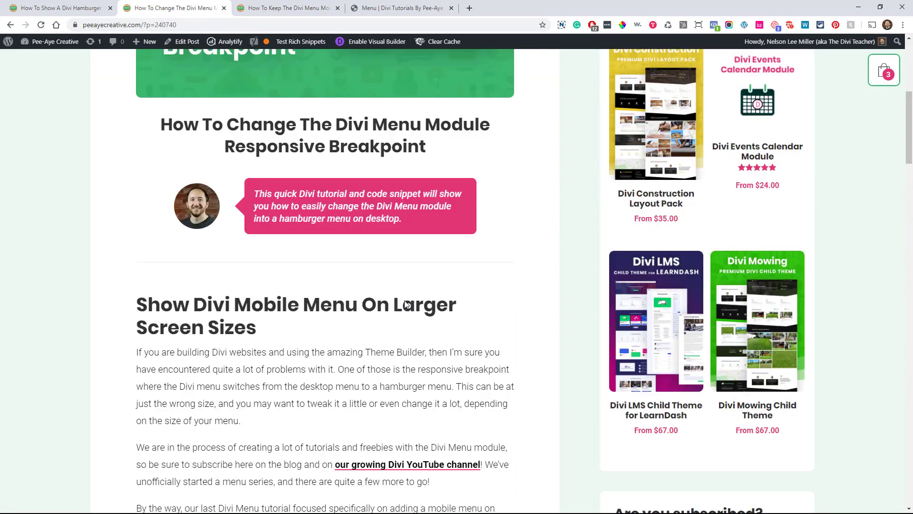
scroll("up", 3)
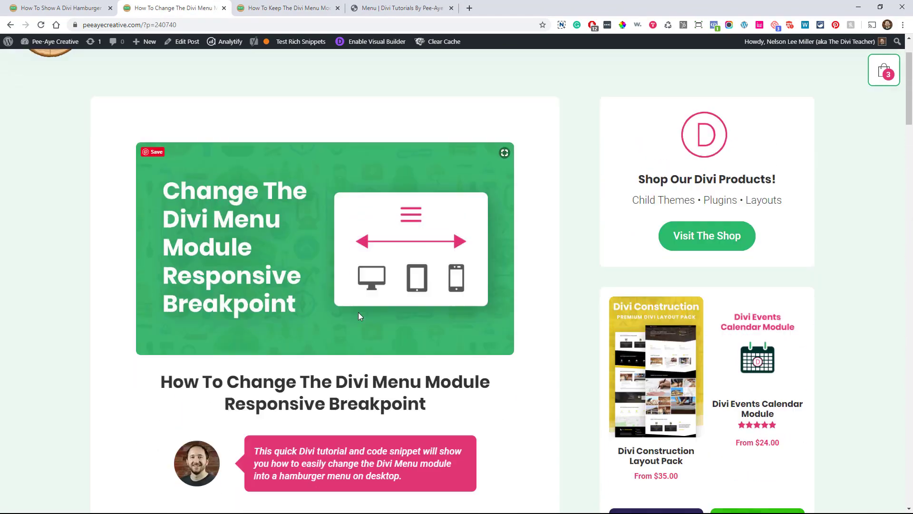